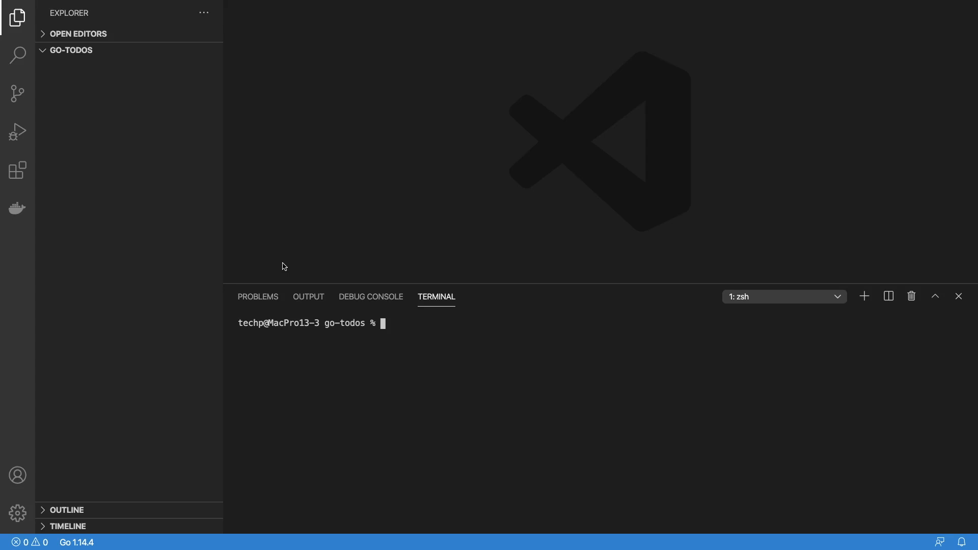
Step: Write README lines for POST /todos, PATCH /todos/{id} and DELETE /todos/{id} with descriptions
text(POST /todo)
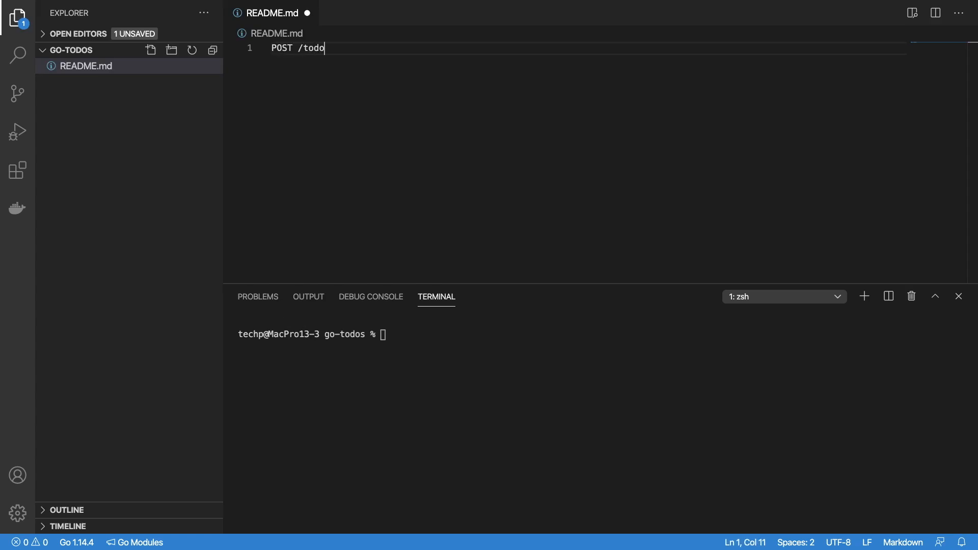
text(s)
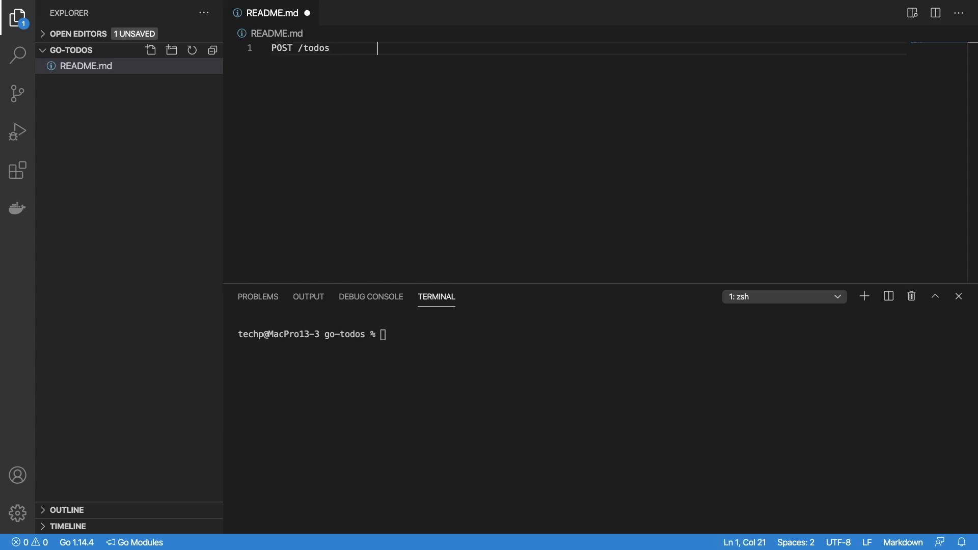
text(to add new todo item)
text(PAT)
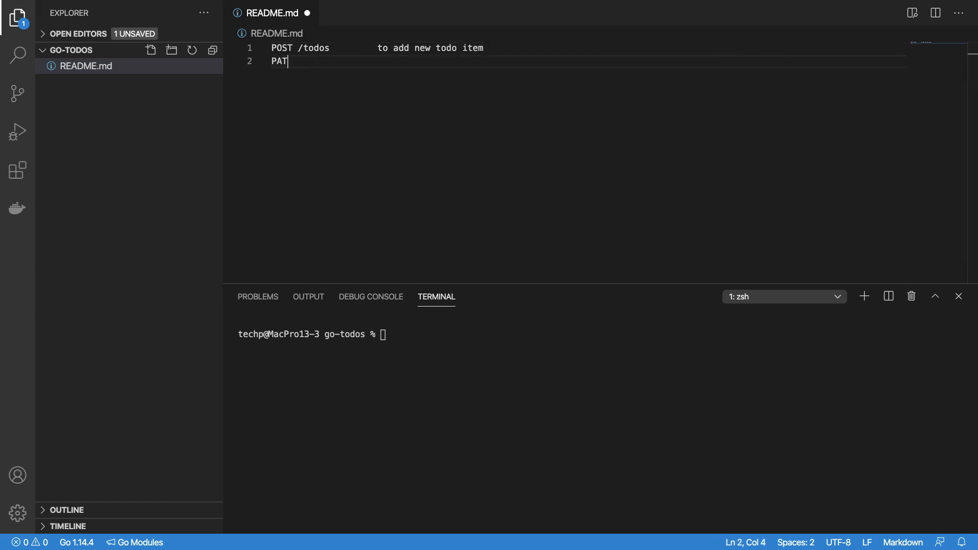
text(CH /todos/)
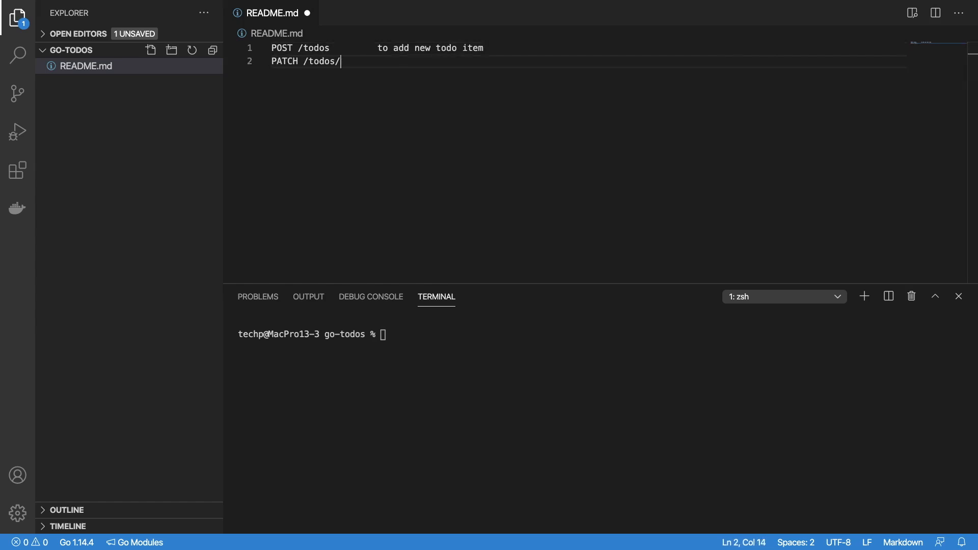
text({id}   to update todo item)
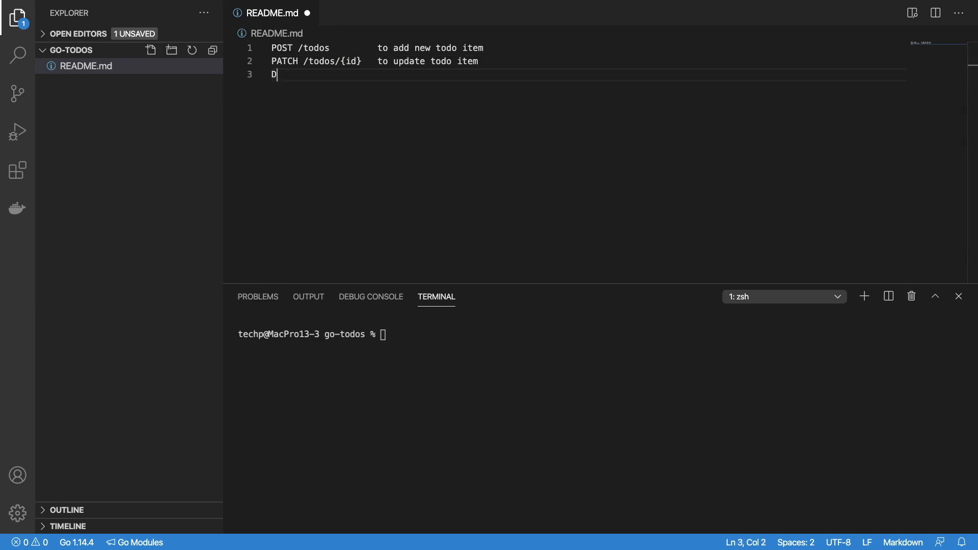
text(ELETE /todos/)
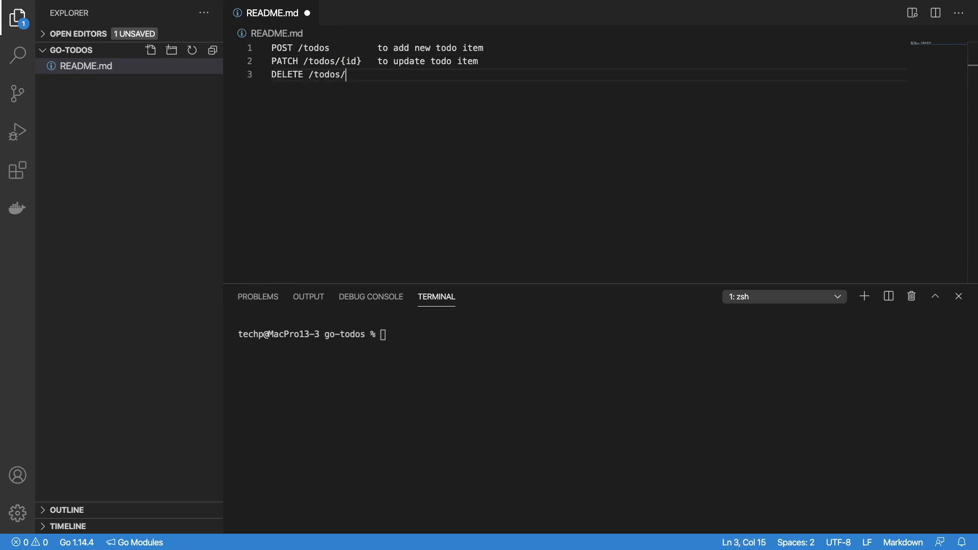
text({id}  to)
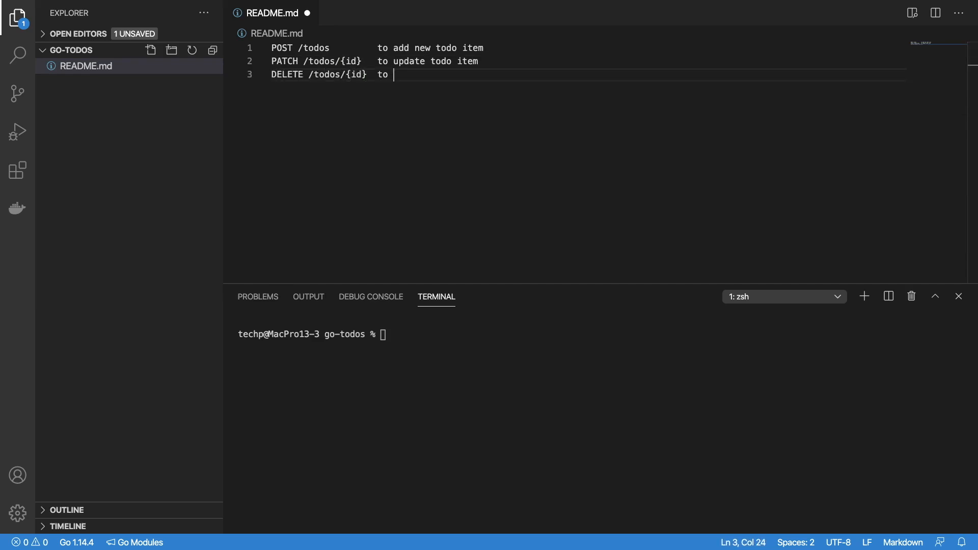
text(delete todo item by id)
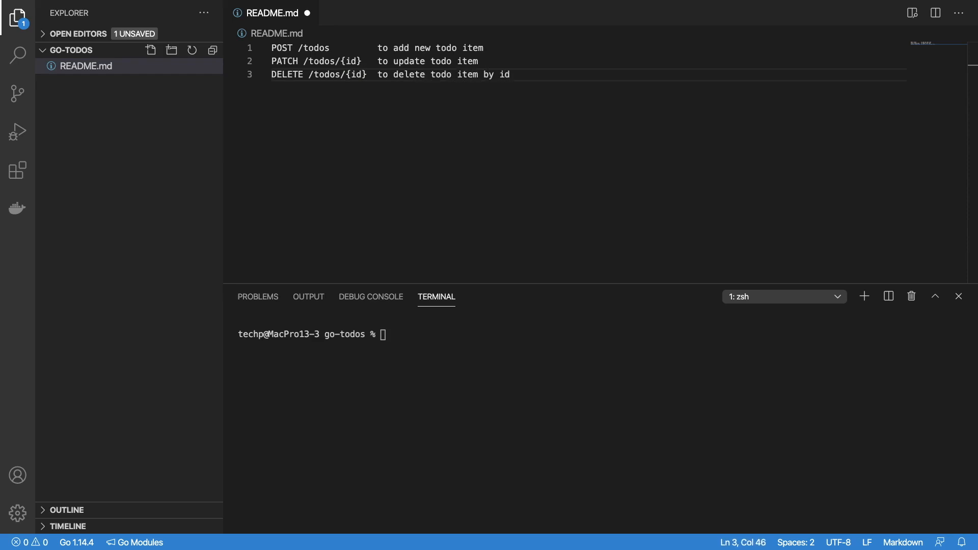
Step: Add the GET /todos/{id} and GET /todos endpoints with their descriptions
text(GET /todos)
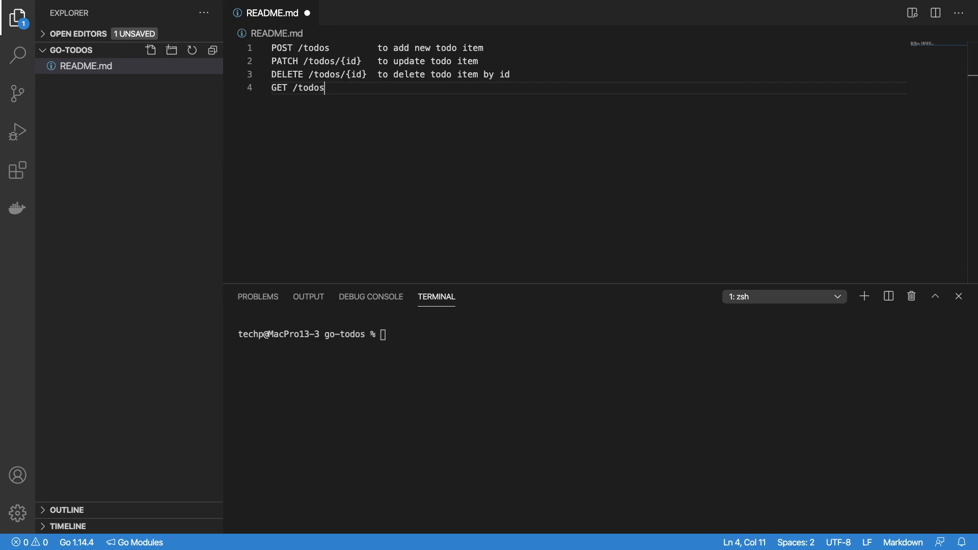
text(/{id})
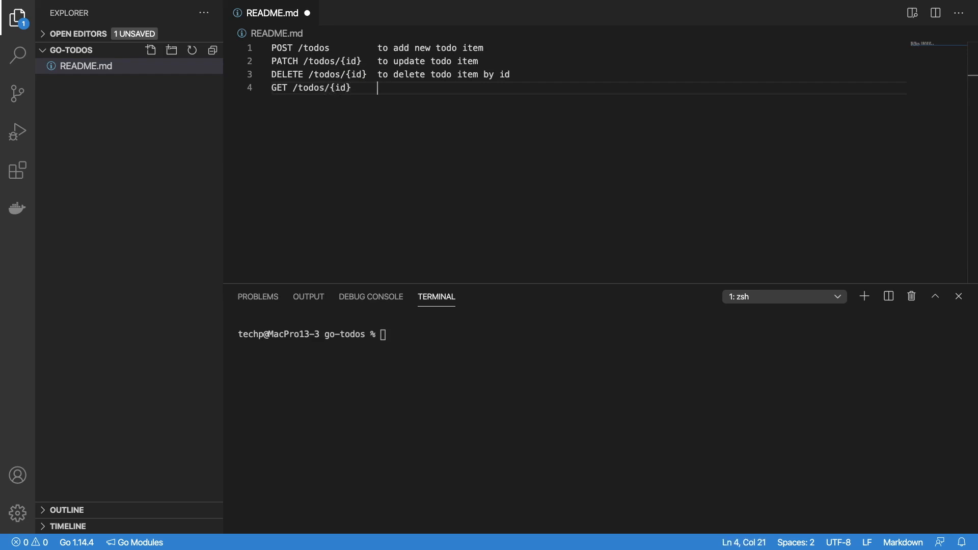
text(to get todo item by id)
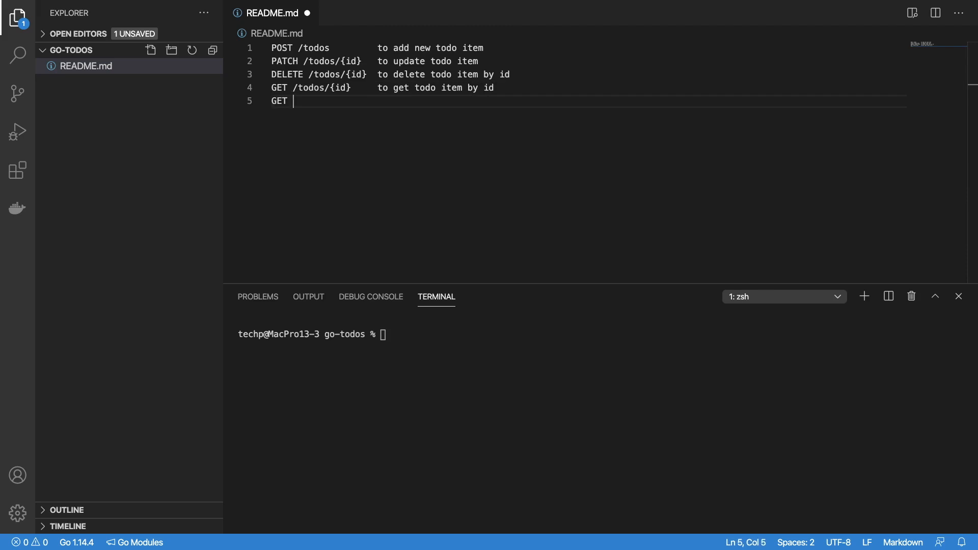
text(/todos)
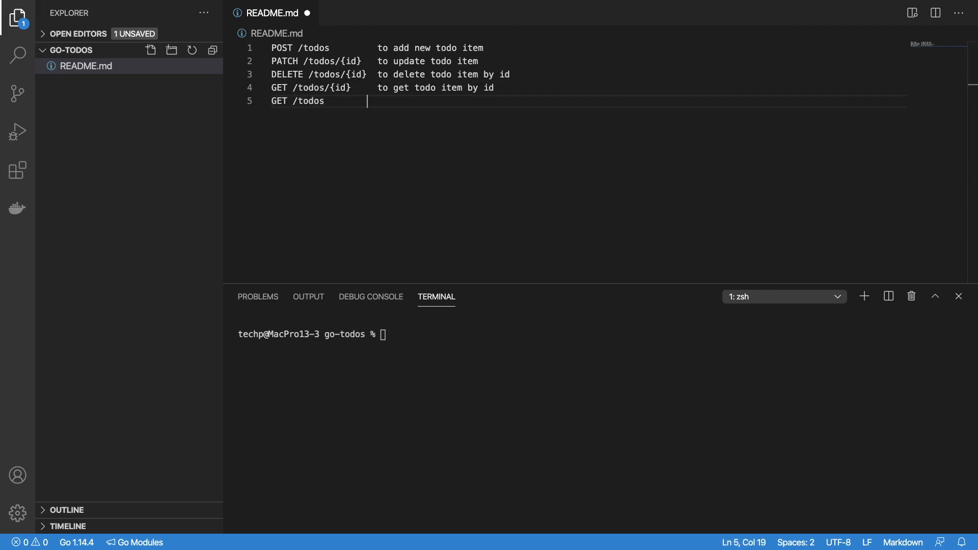
text(to list todo)
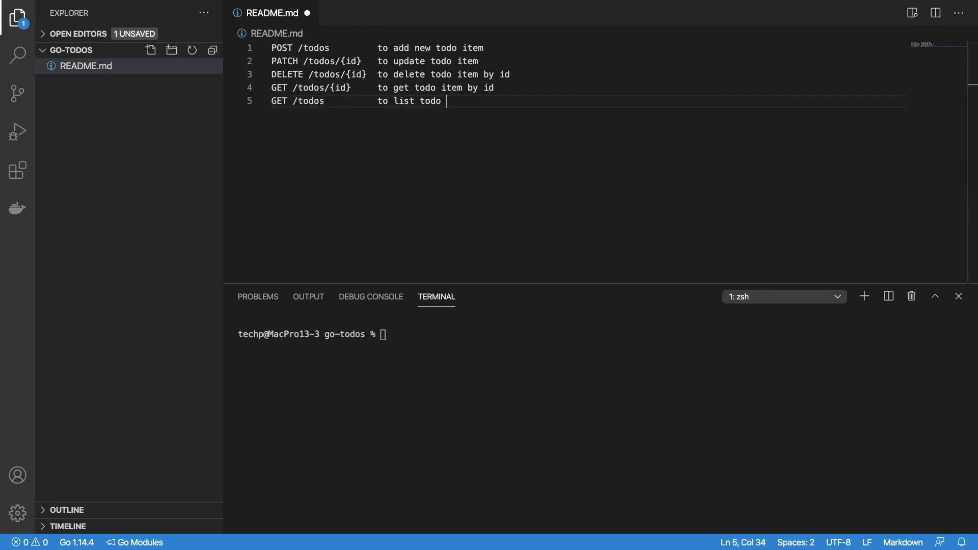
text(items by search criteria)
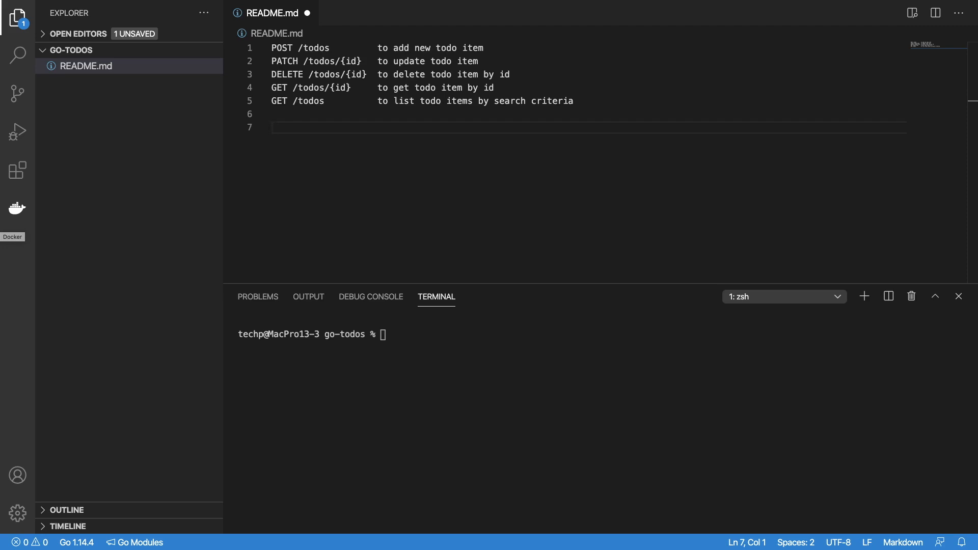
Step: Finish the listing description and list golang, docker, vs code and postman as tools
text(golang)
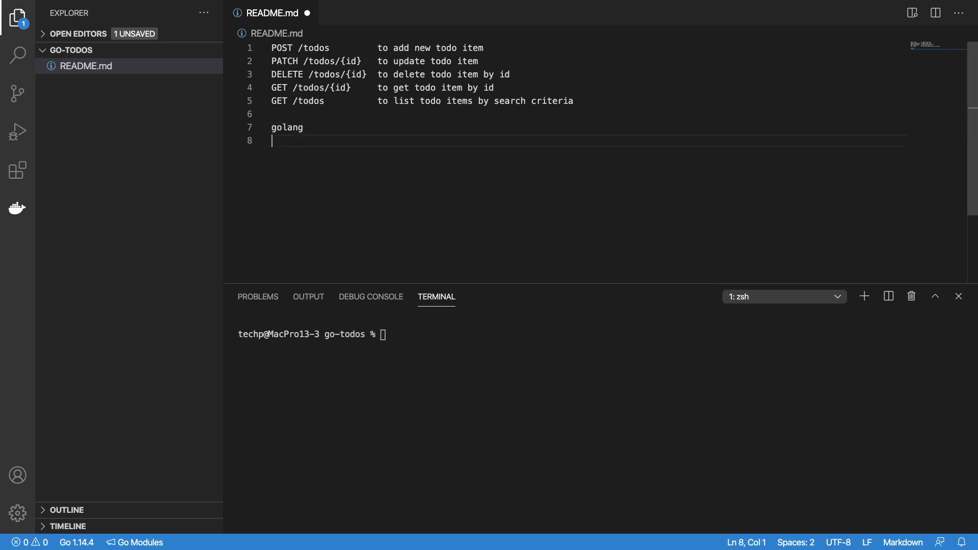
text(docker)
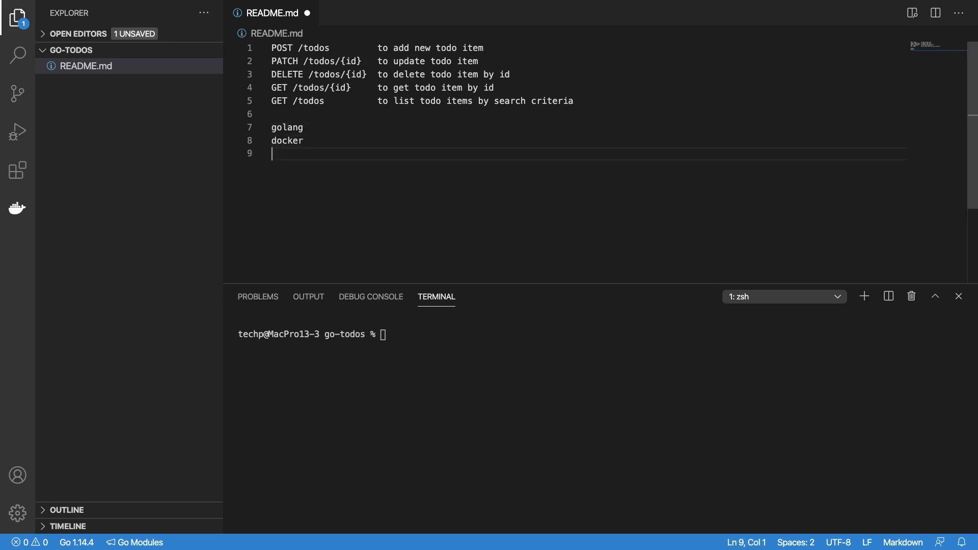
text(vs)
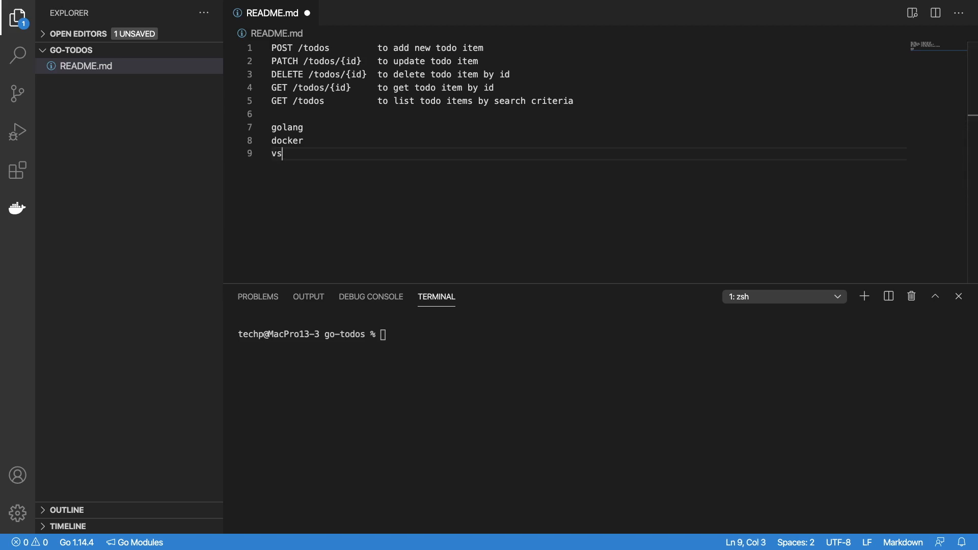
text(code)
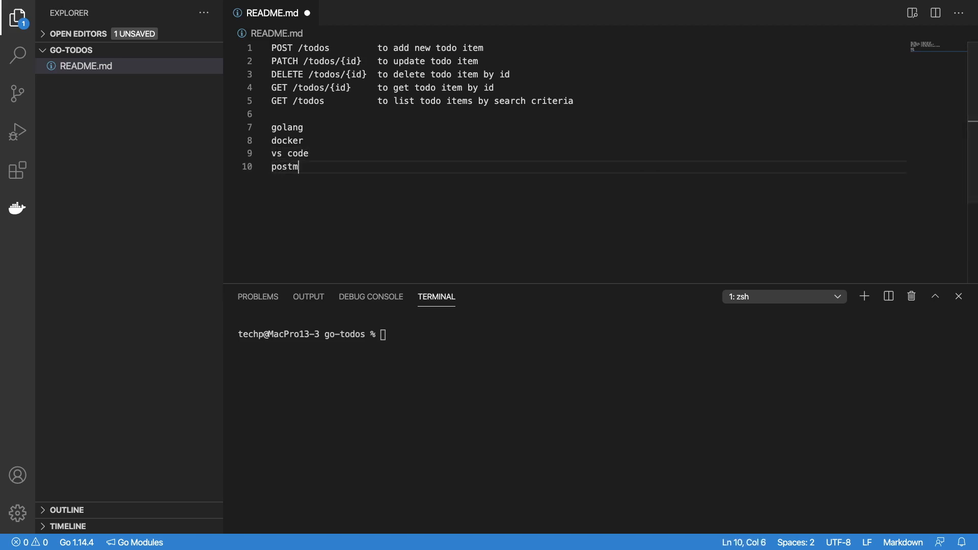
text(an)
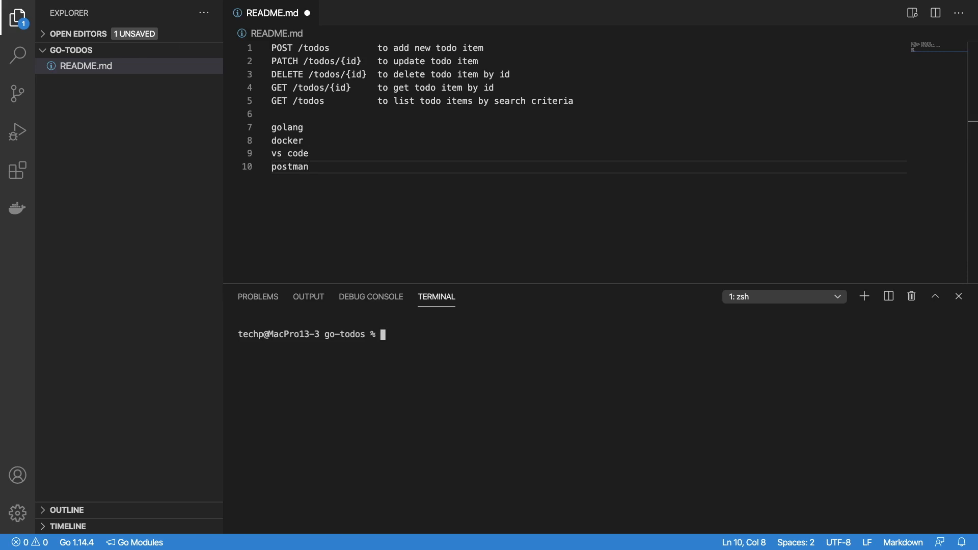
text(code docker-compose.)
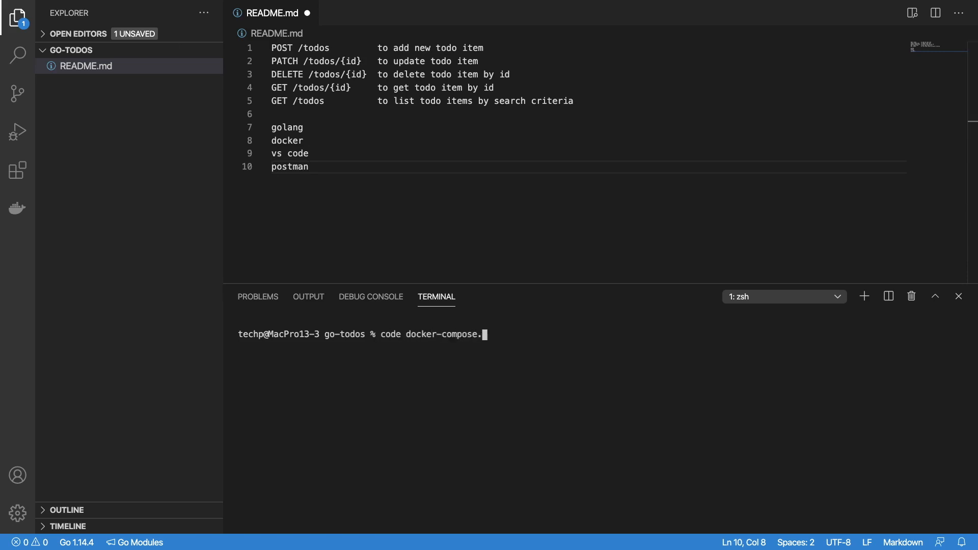
Step: Create docker-compose.yml with a version line and top-level keys for mongo and app
key(Enter)
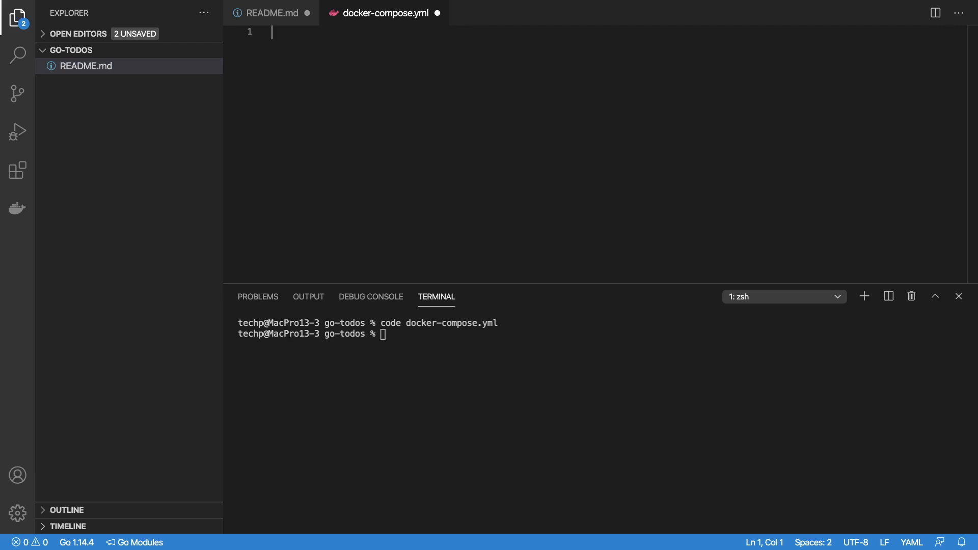
text(version :)
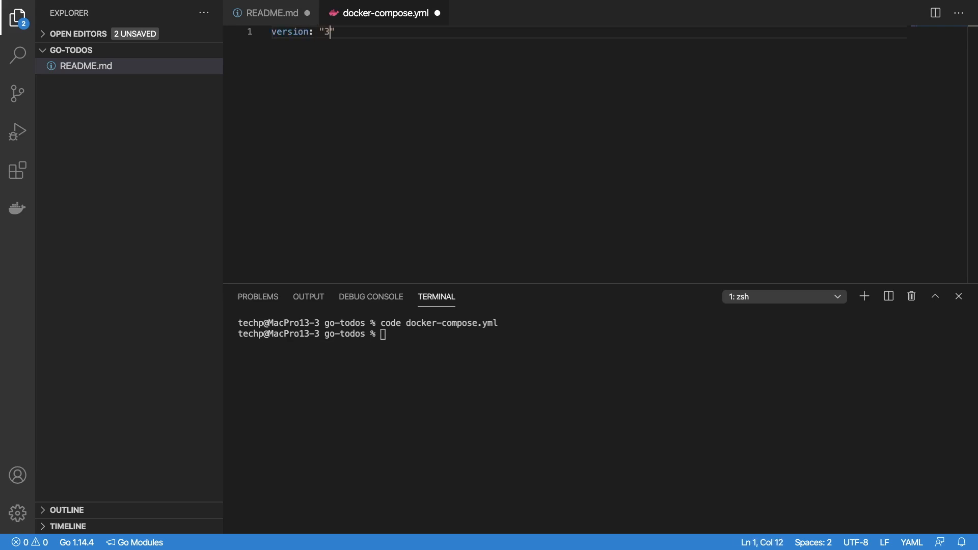
text(serv)
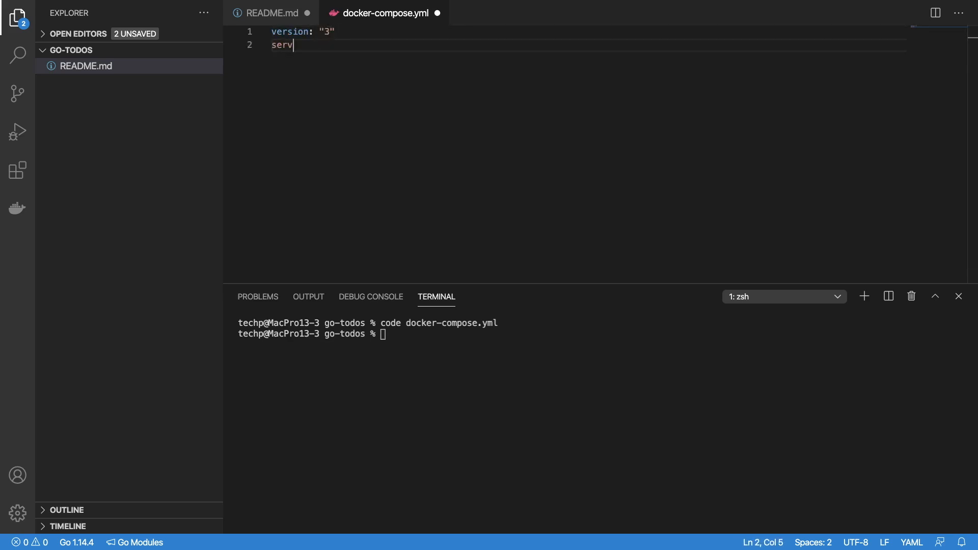
text(ice:)
text(mon)
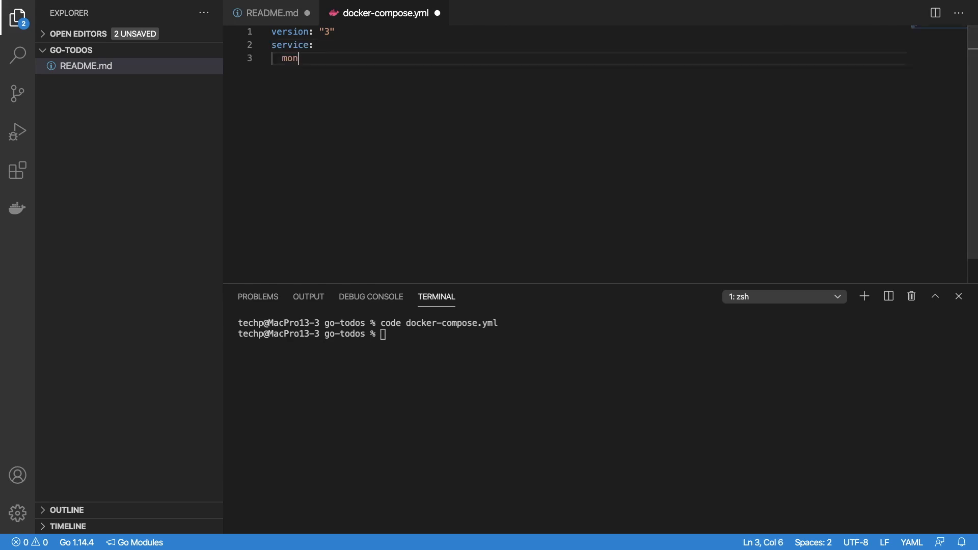
text(go:)
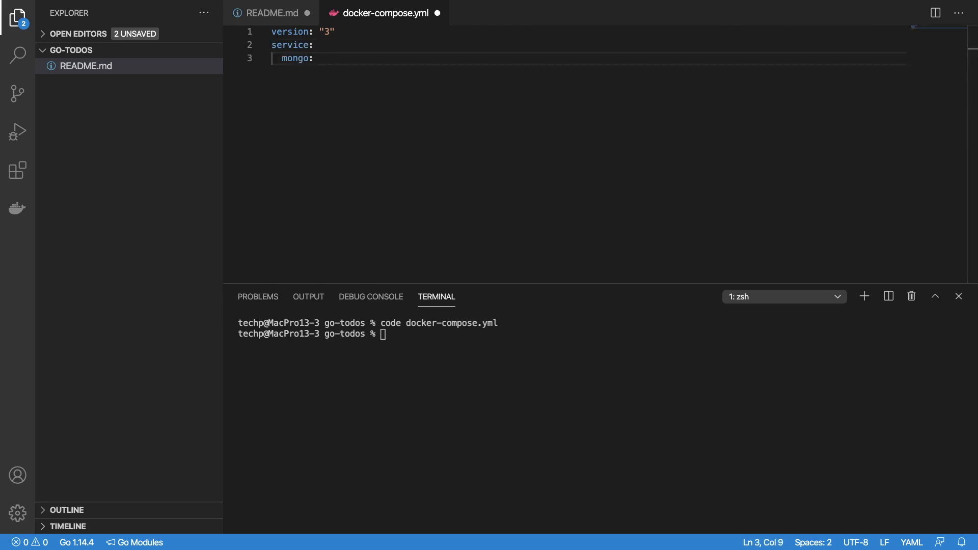
text(app:)
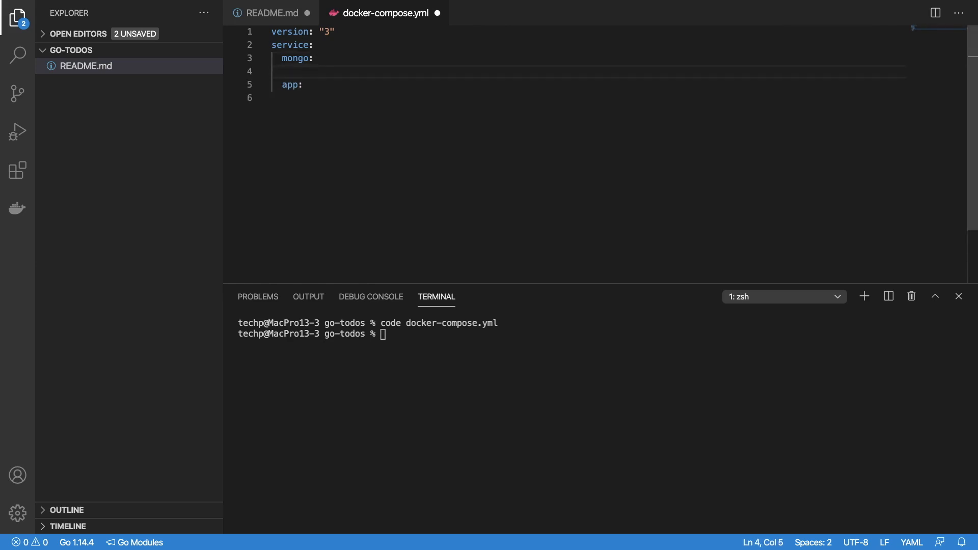
Step: Give mongo image mongo, port 27017:27017, database Mgo, and data and init volumes
text(image: mongo)
text(- "27)
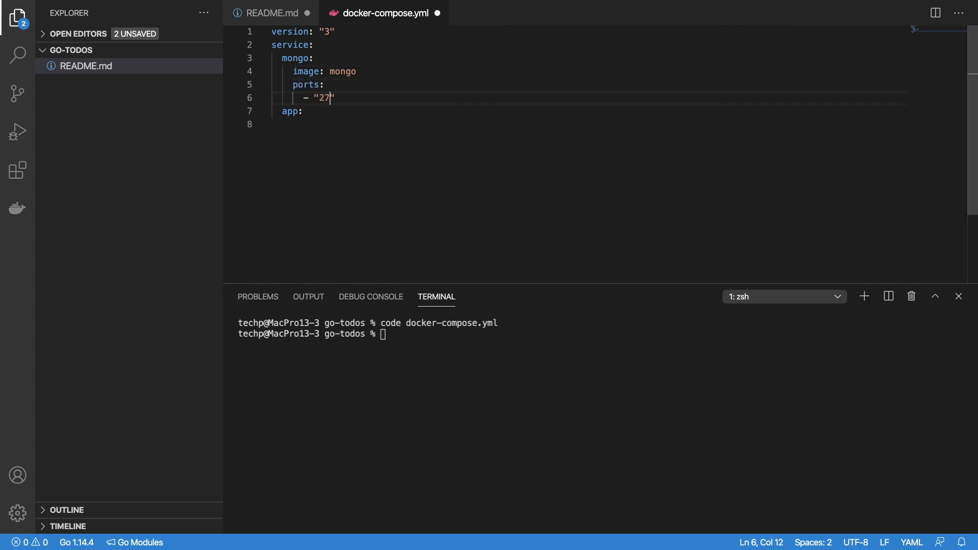
text(017:27017)
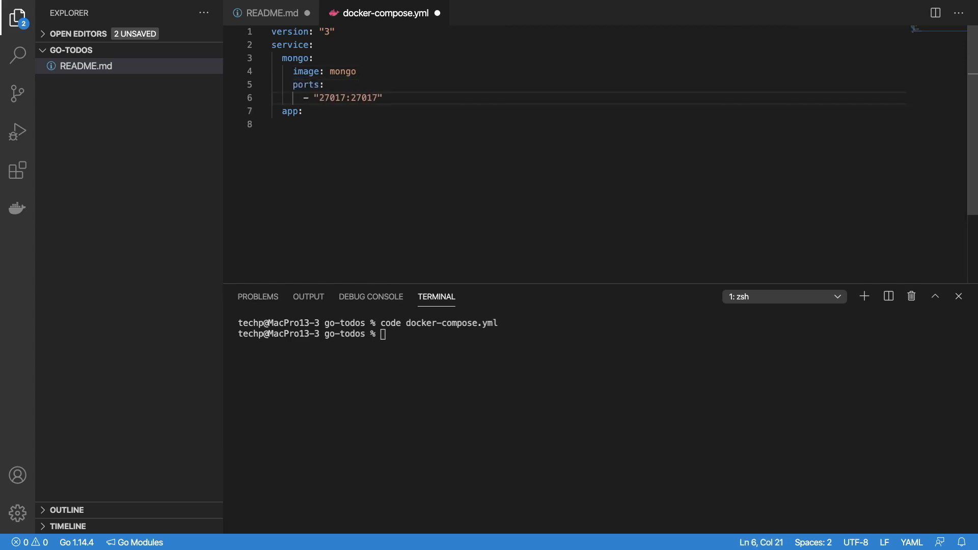
text(environment:)
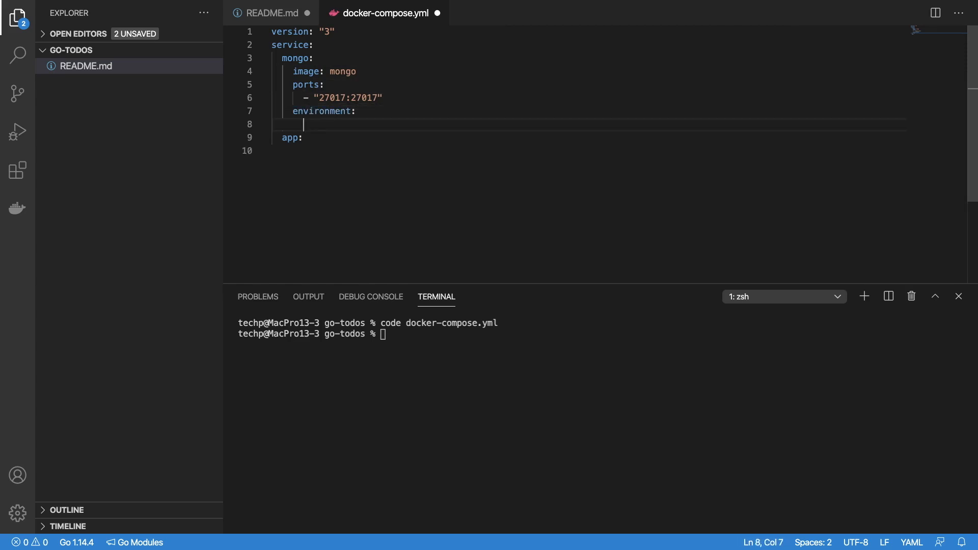
text(- MONGO_INIT)
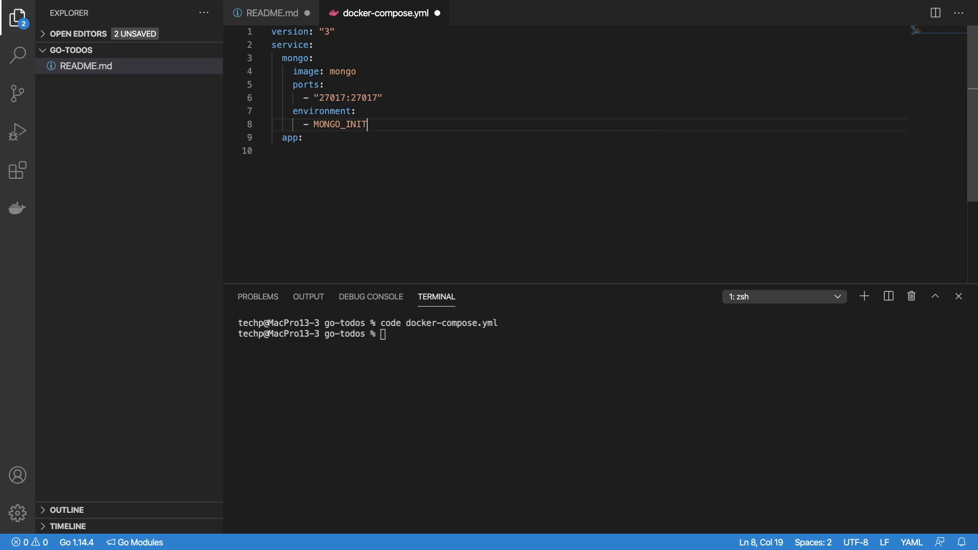
text(DB_DATAB)
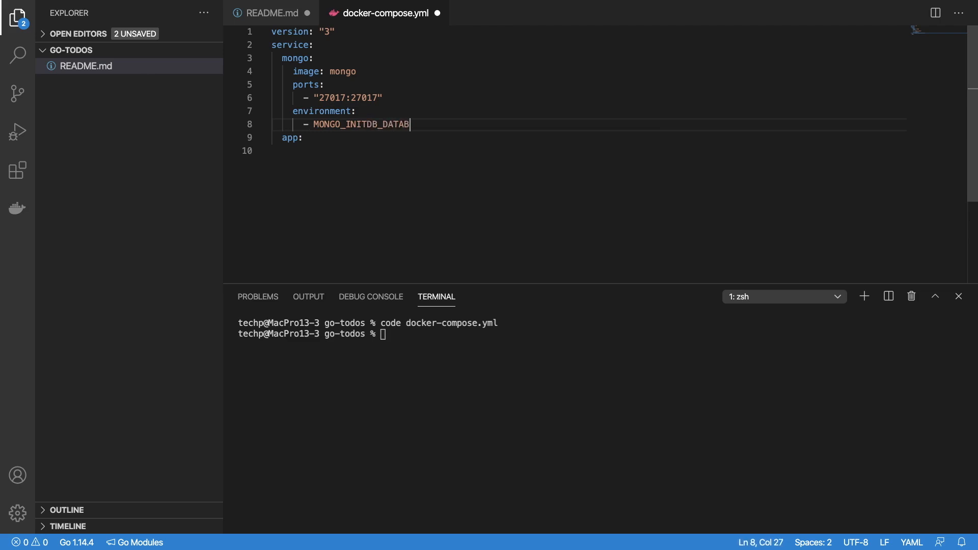
text(ASE=Mgo)
text(-)
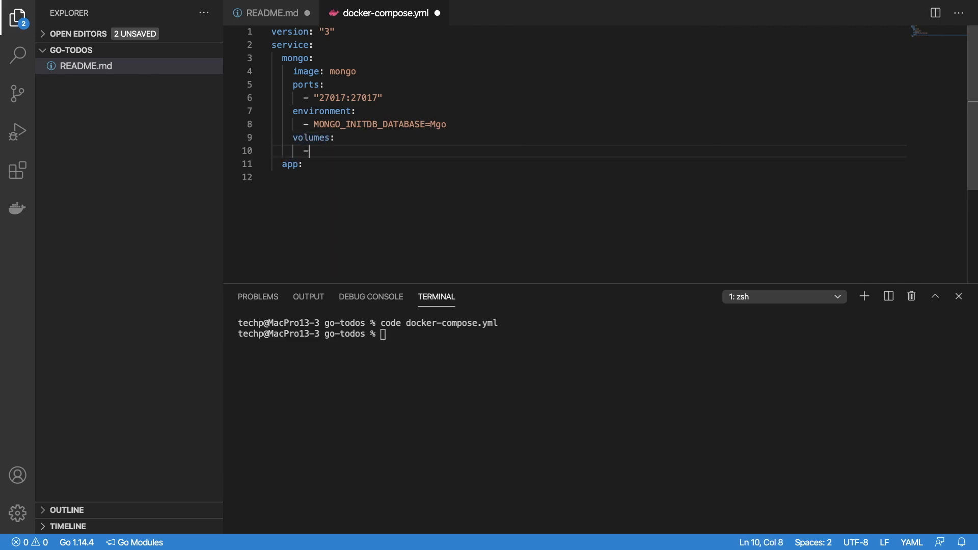
text(./mongo-vol)
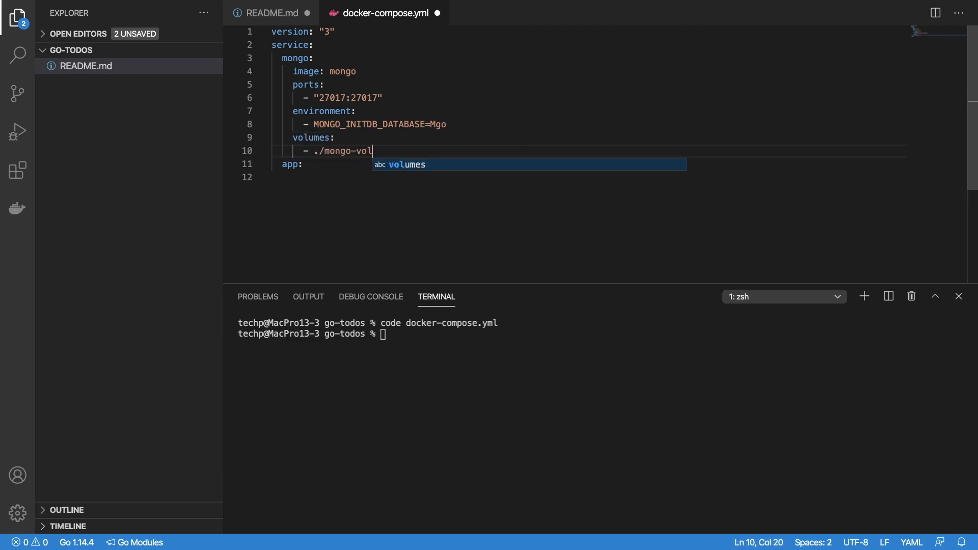
text(ume:/data/db)
text(- ./init-mongo.js:/docker-entrypoint)
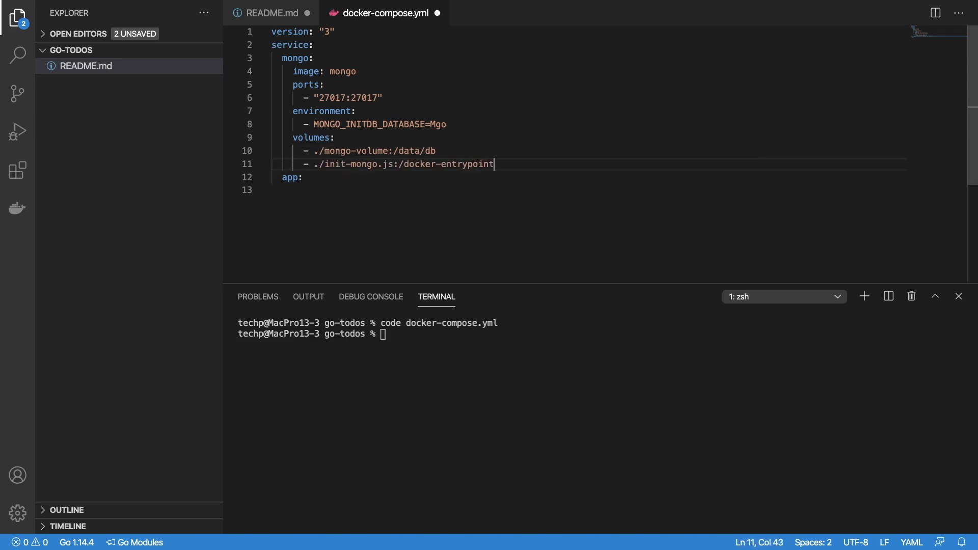
text(-initdb.d)
text(db.cea)
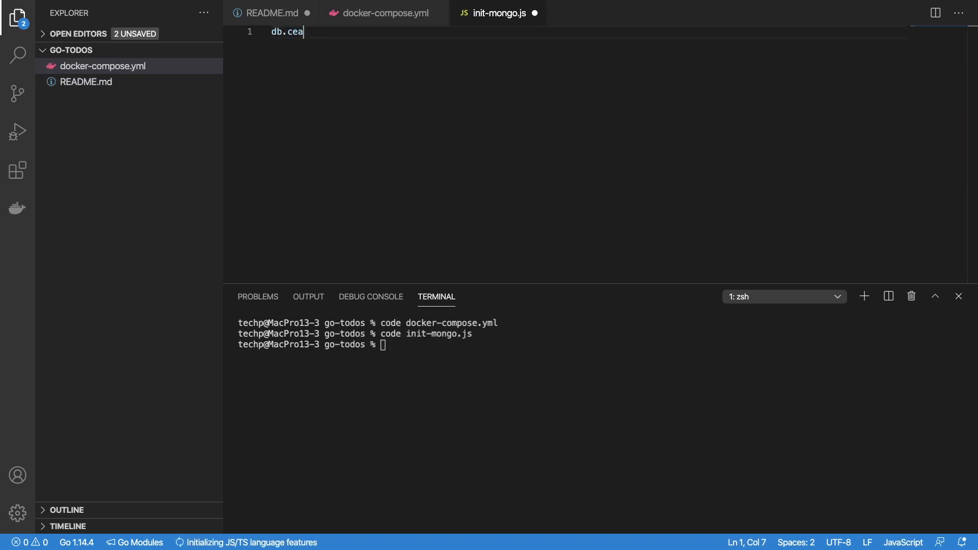
Step: Write a db.createCollection call in the new init-mongo.js script
text(reateCollection)
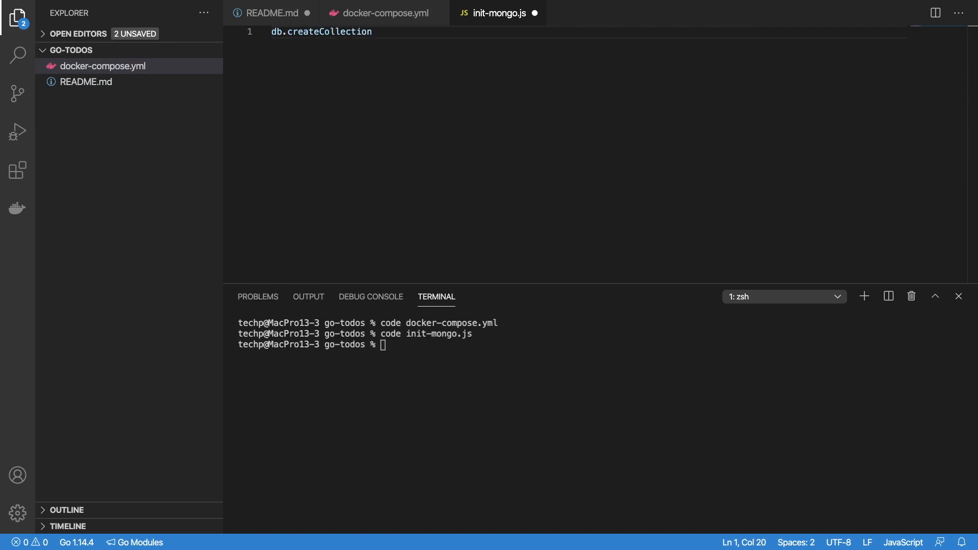
text(("To"))
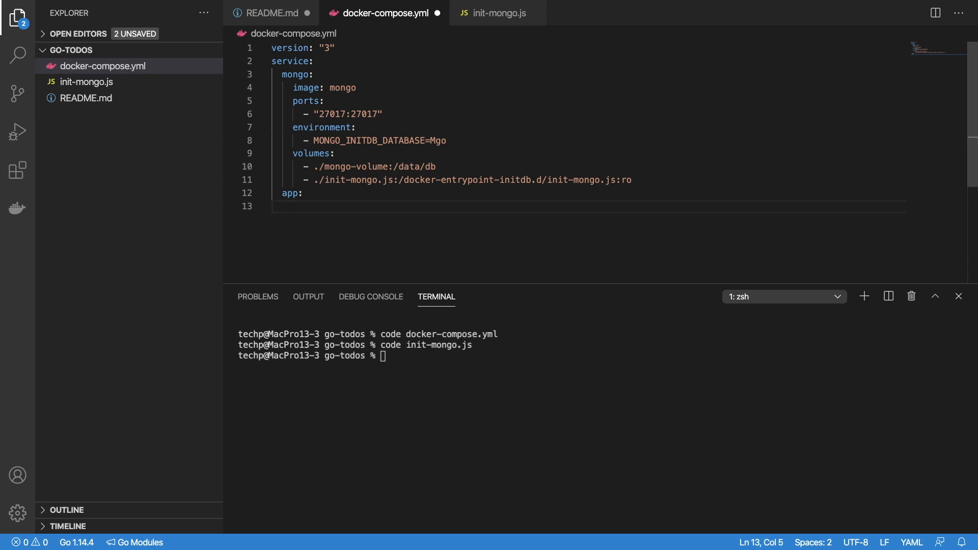
Step: Give the app service build: ., port 8080:8080 and depends_on mongo
text(build: .)
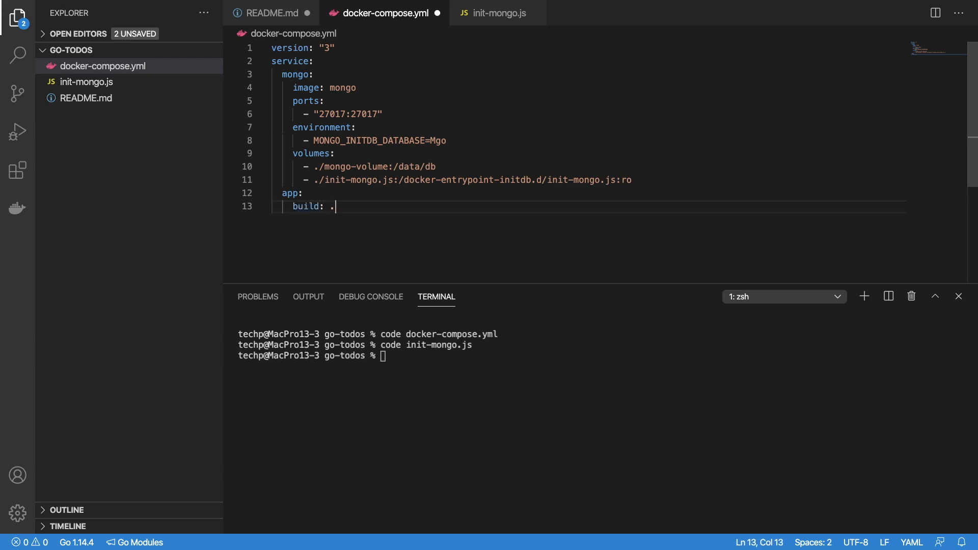
text(ports:)
text(- "8080:8080)
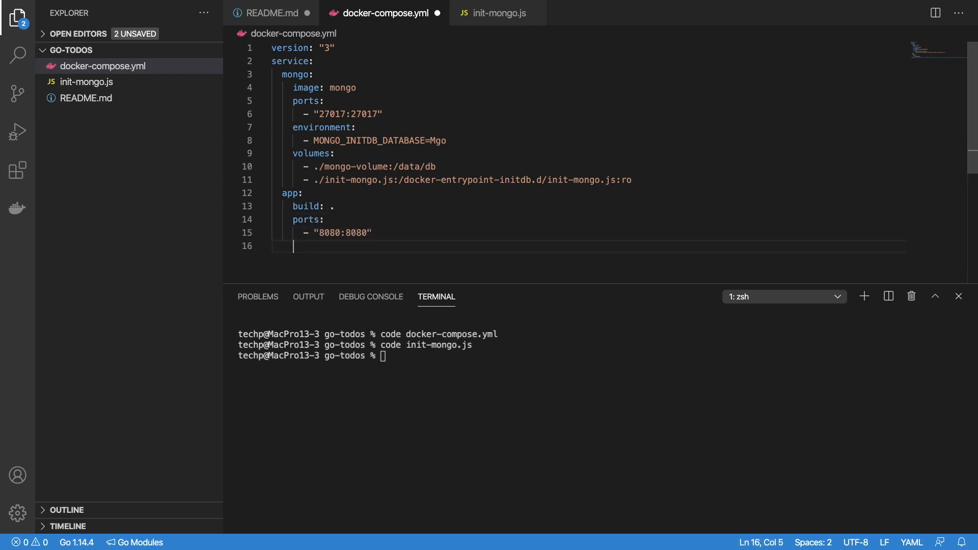
text(depends_on:)
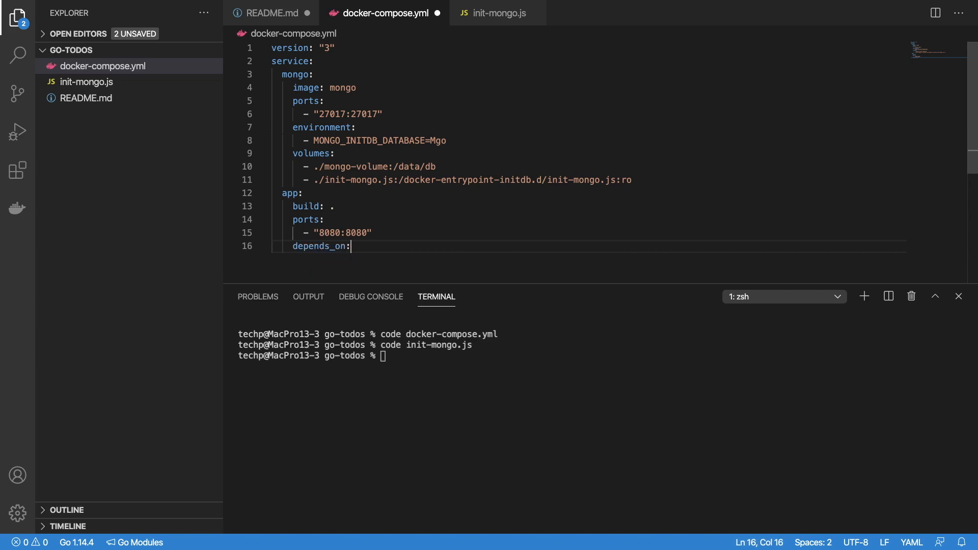
text(- mongo)
text(FRO)
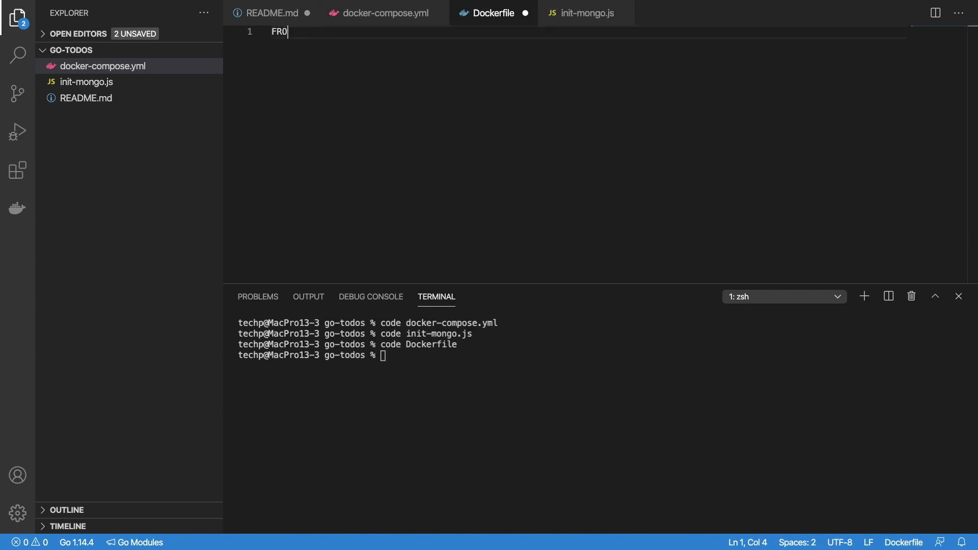
Step: Write the Dockerfile: golang:alpine base, /app workdir, CGO_ENABLED=0 linux build, CMD ./main
text(M golang:)
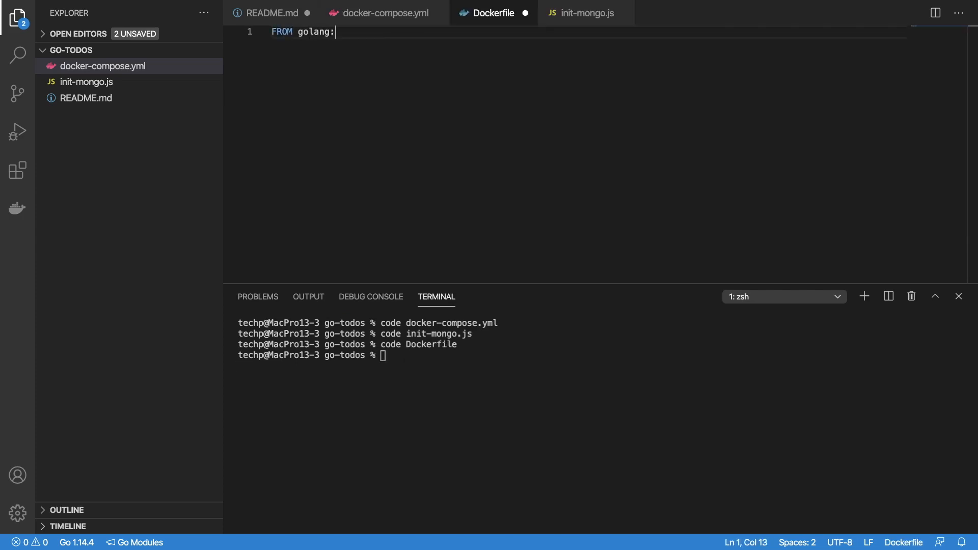
text(alpine)
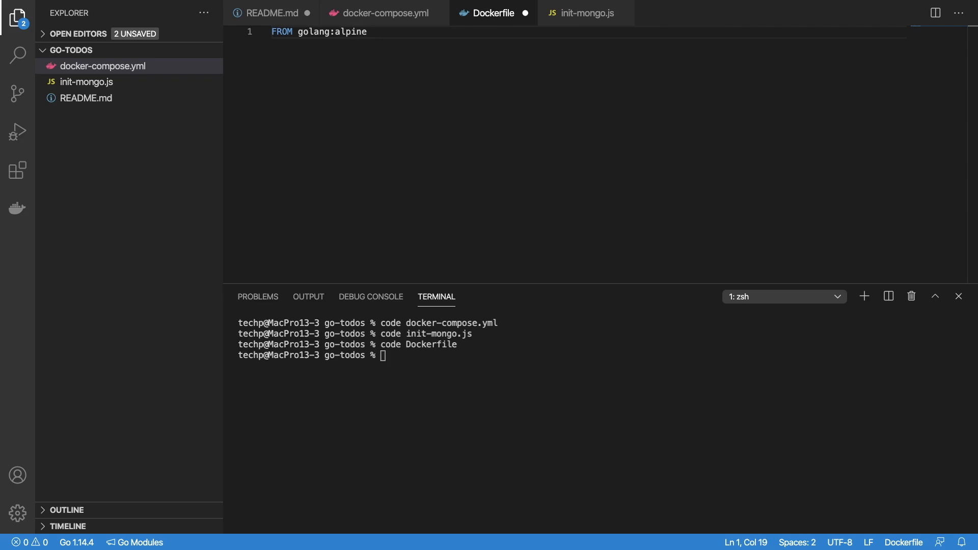
key(Enter)
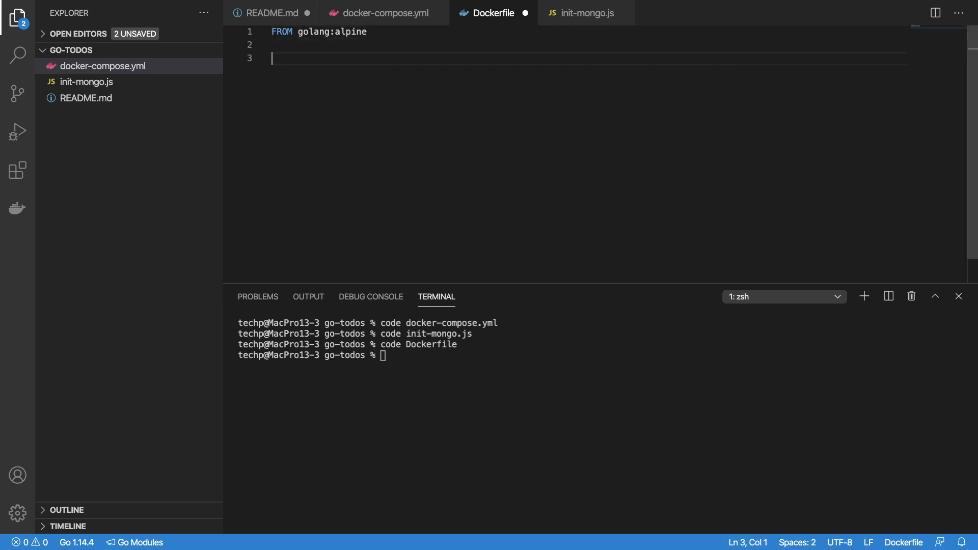
text(COPY . /a)
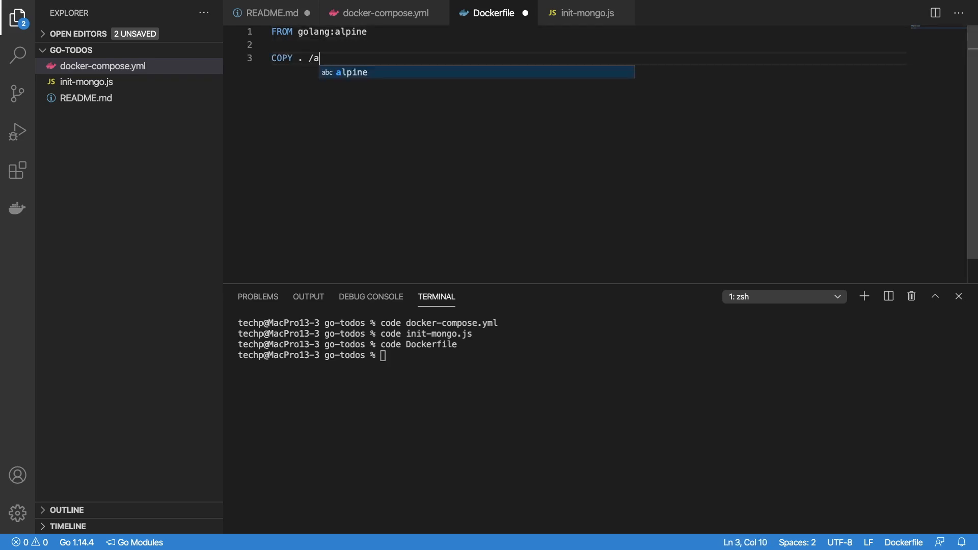
text(pp)
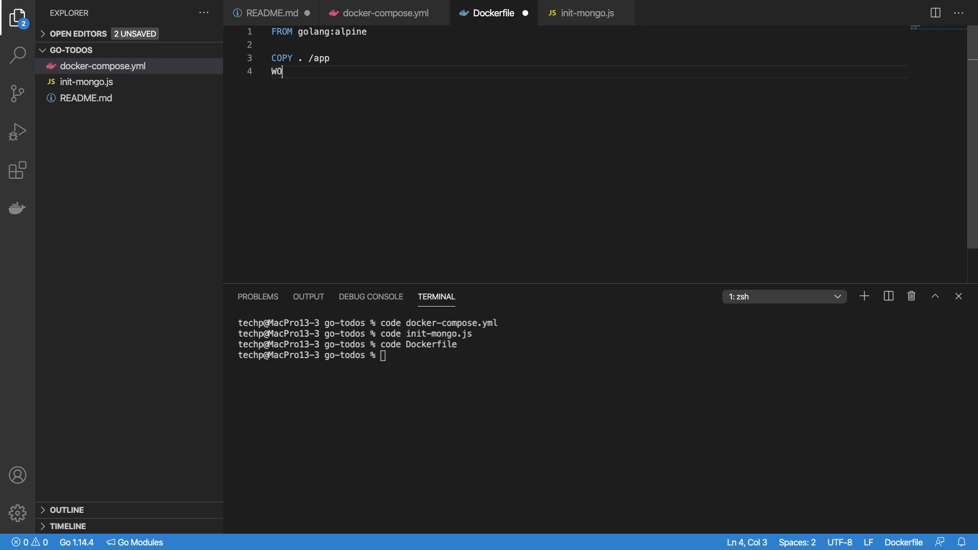
text(RKDIR /app)
text(EXPOSE 8080)
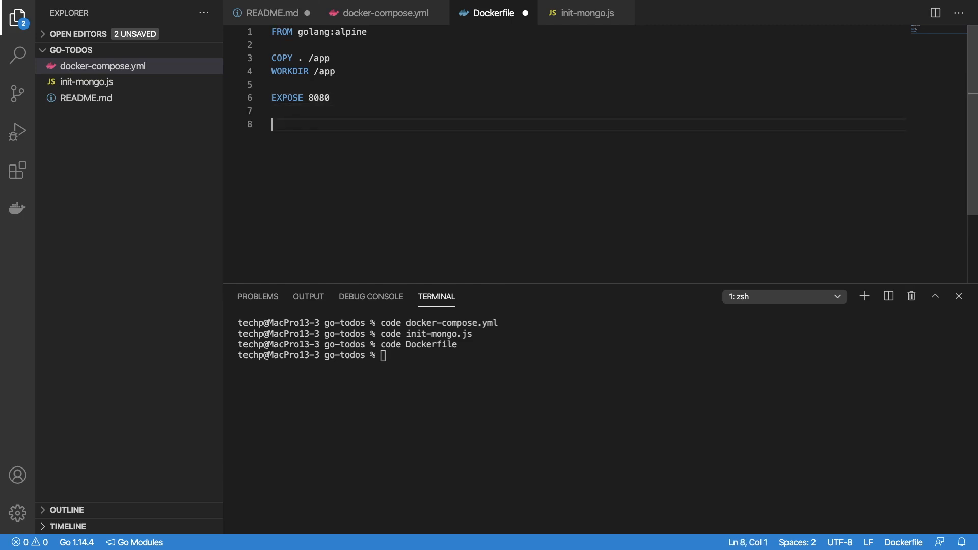
text(RUN CGO)
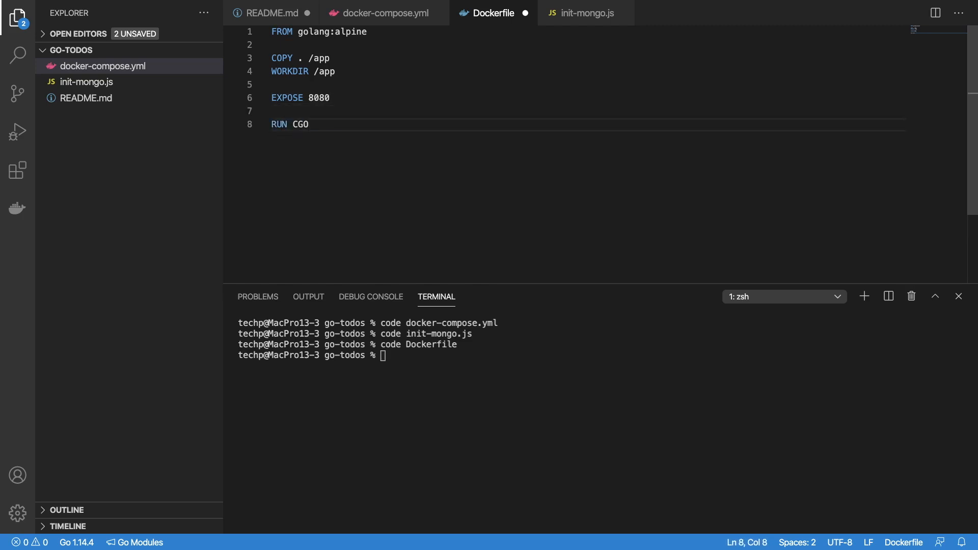
text(_ENABLED=0)
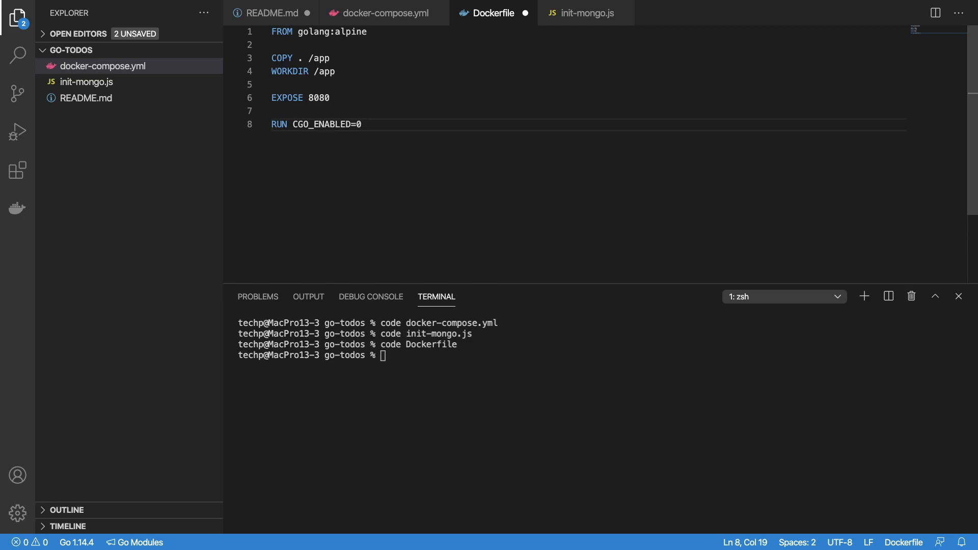
text(GOOS=linux go build -o main)
text(CMD)
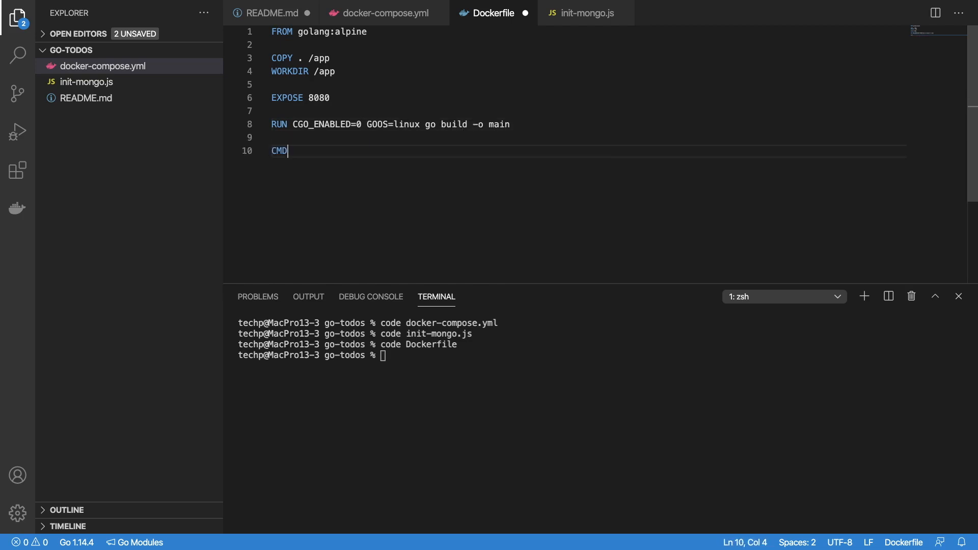
text(["./main"])
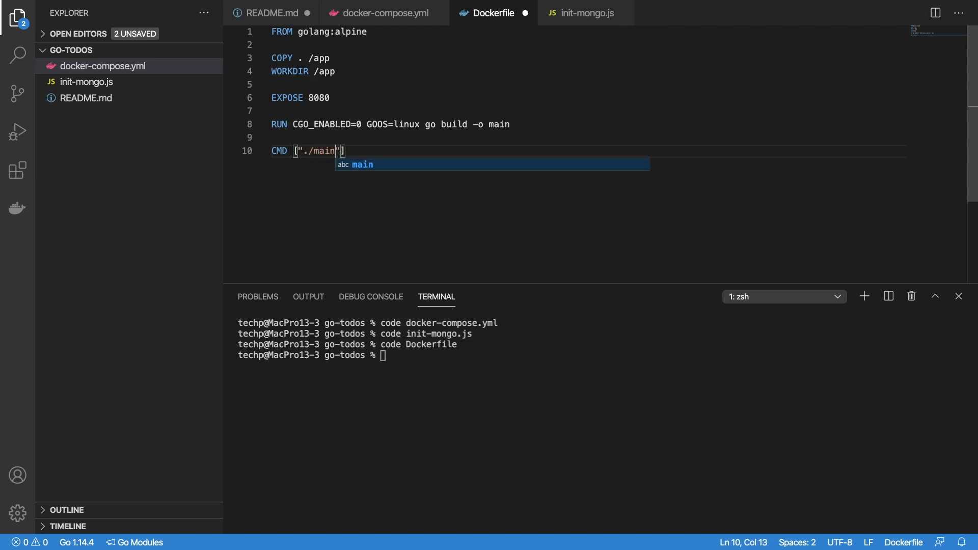
text(docker)
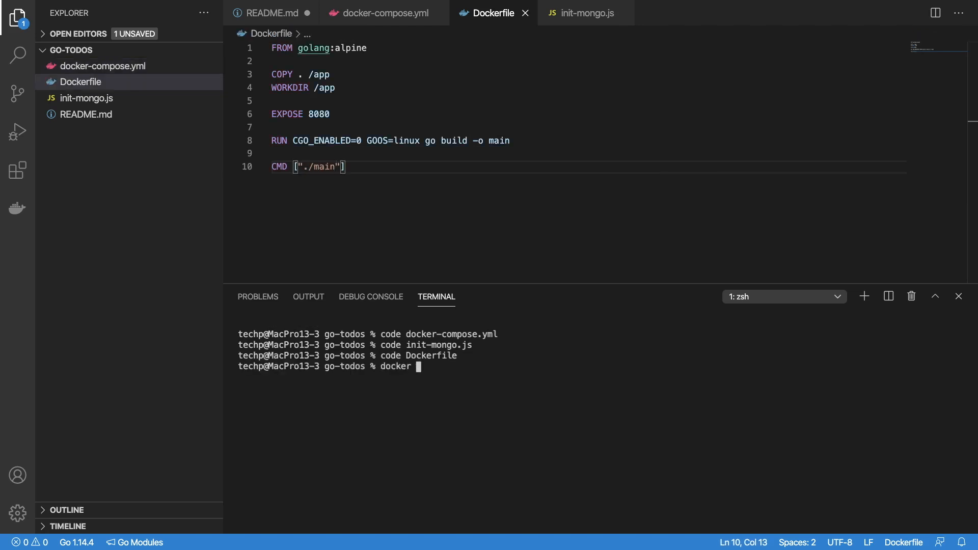
Step: Run docker info, launch Docker in the background, then attempt docker-compose up
text(info)
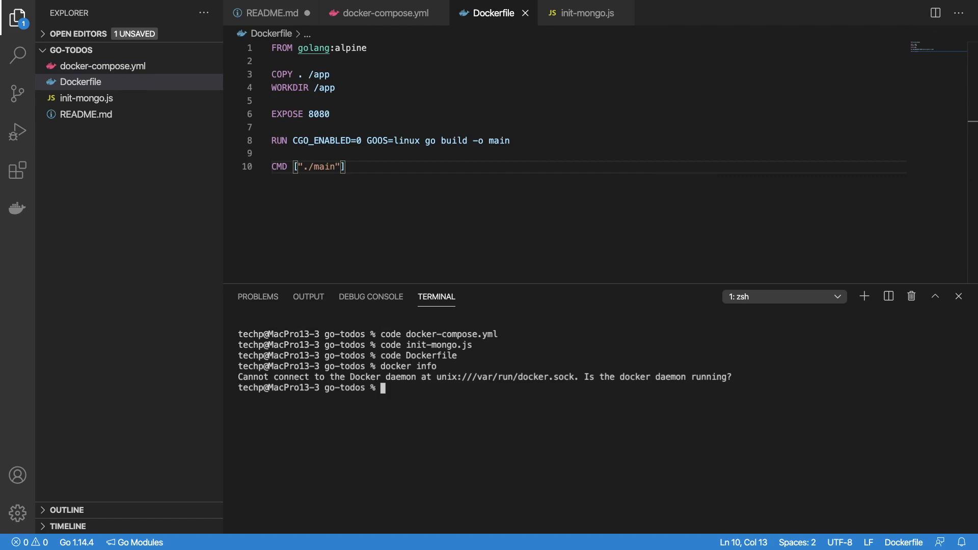
text(open --b)
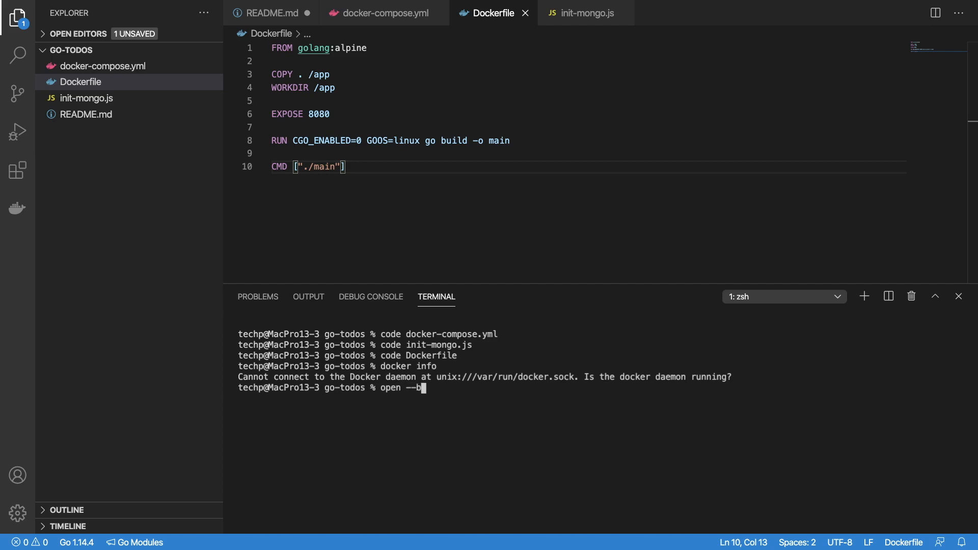
text(ackground)
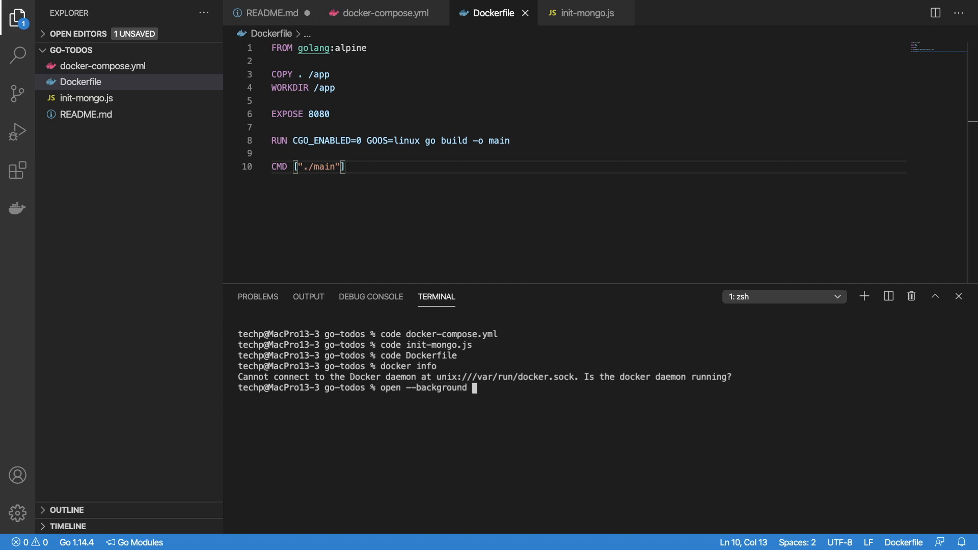
text(-a)
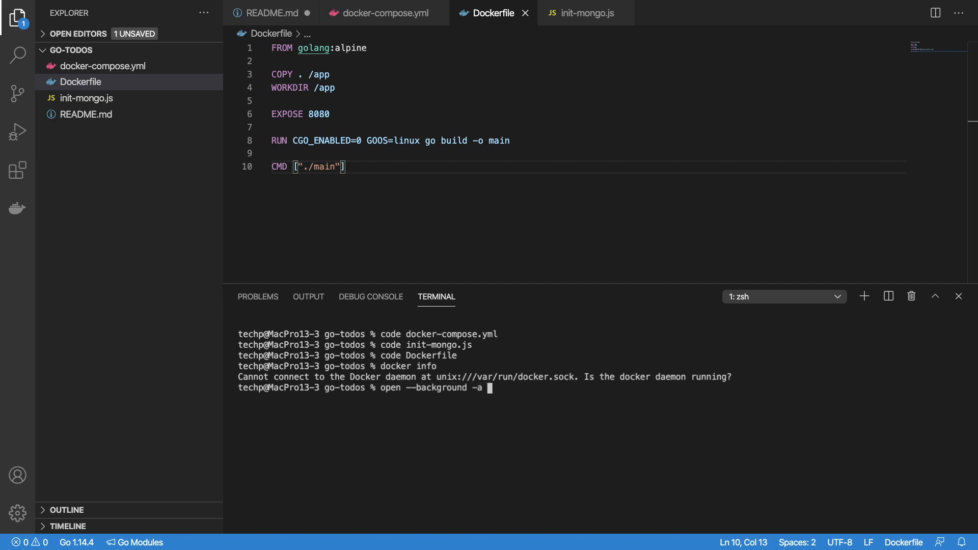
text(docker)
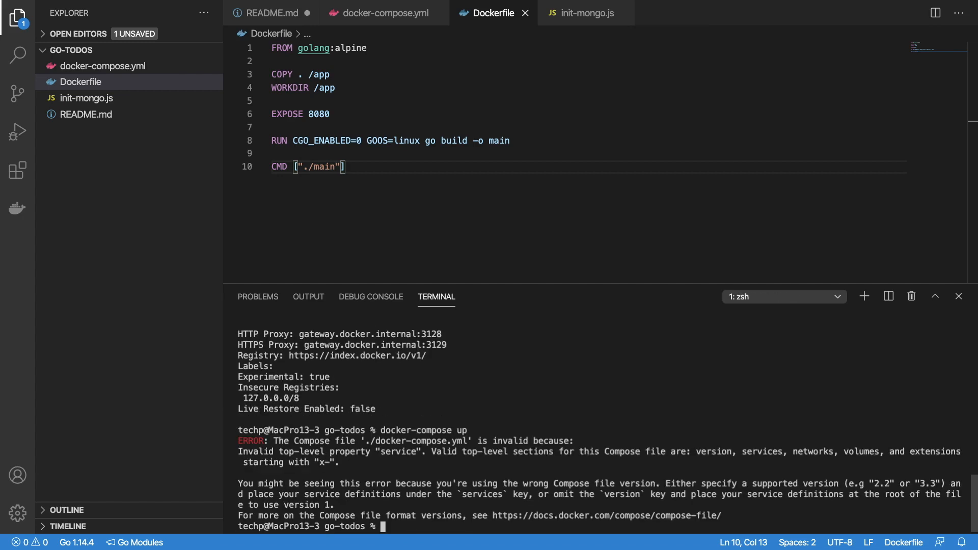
Step: Rename docker-compose.yml's top-level 'service' key to 'services'
click(381, 12)
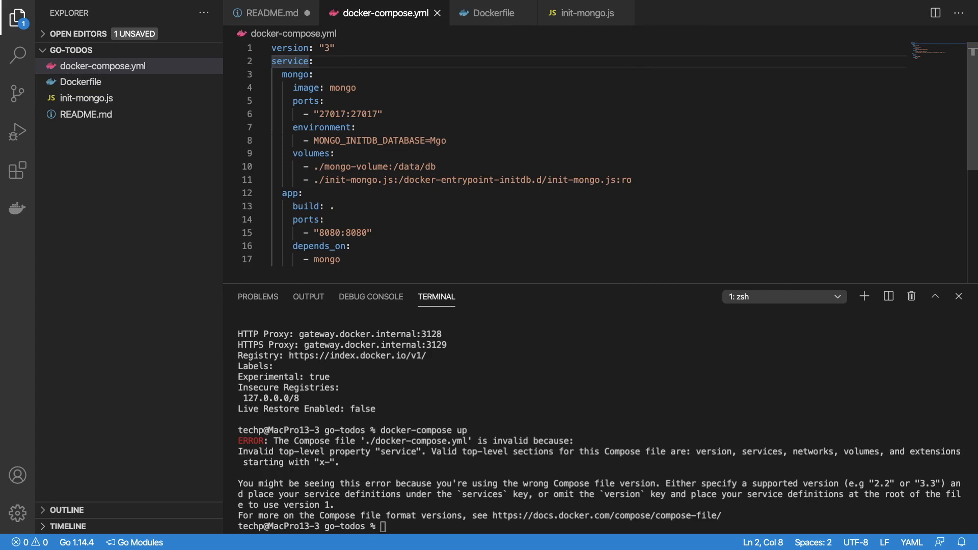
text(s)
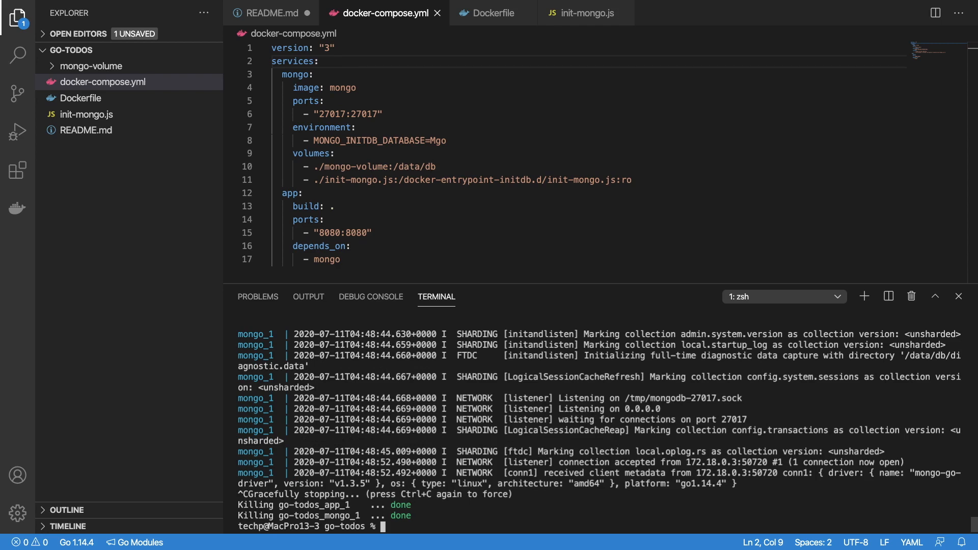
Step: Initialize the go-todos module and go get viper, gorilla/mux and testify
text(go mod init go-todos)
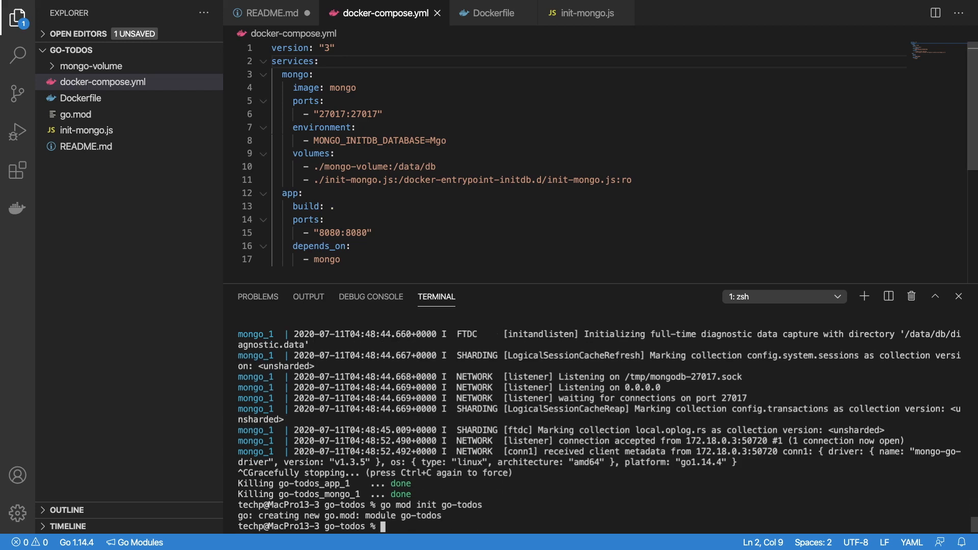
click(81, 114)
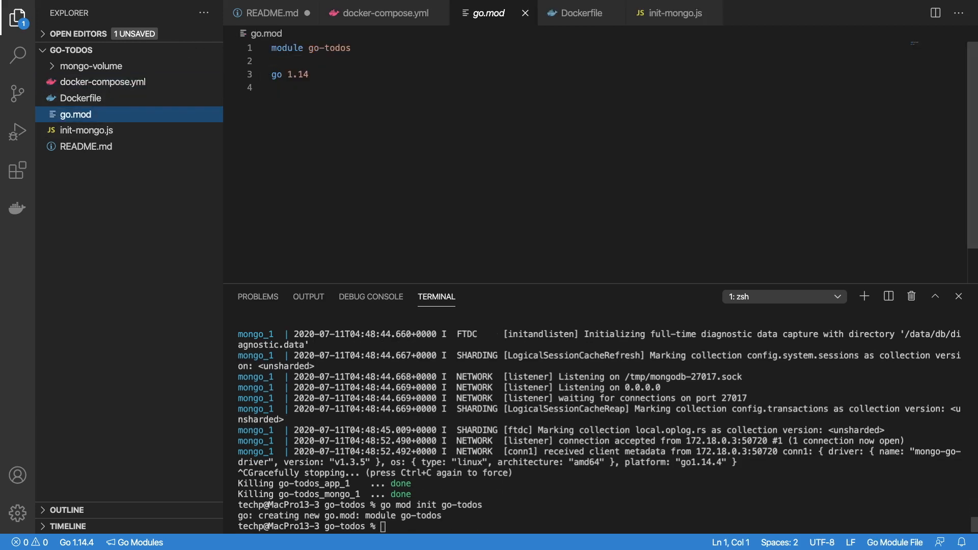
text(got g)
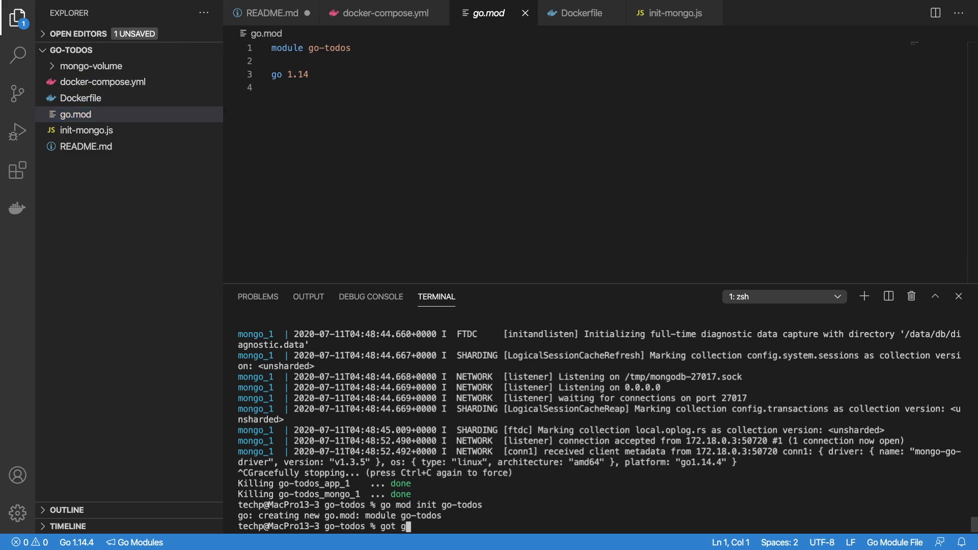
text(et)
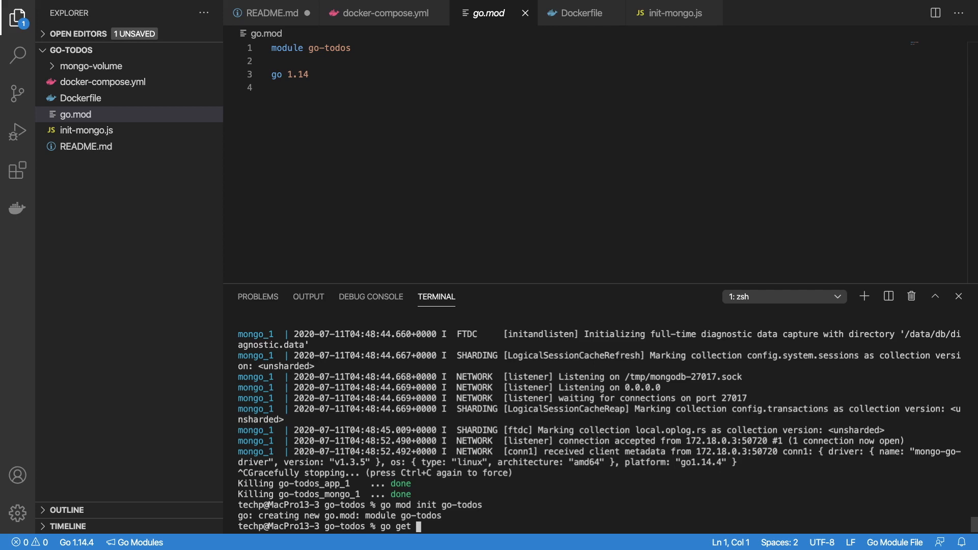
text(go.mongo.org/mongo-driver)
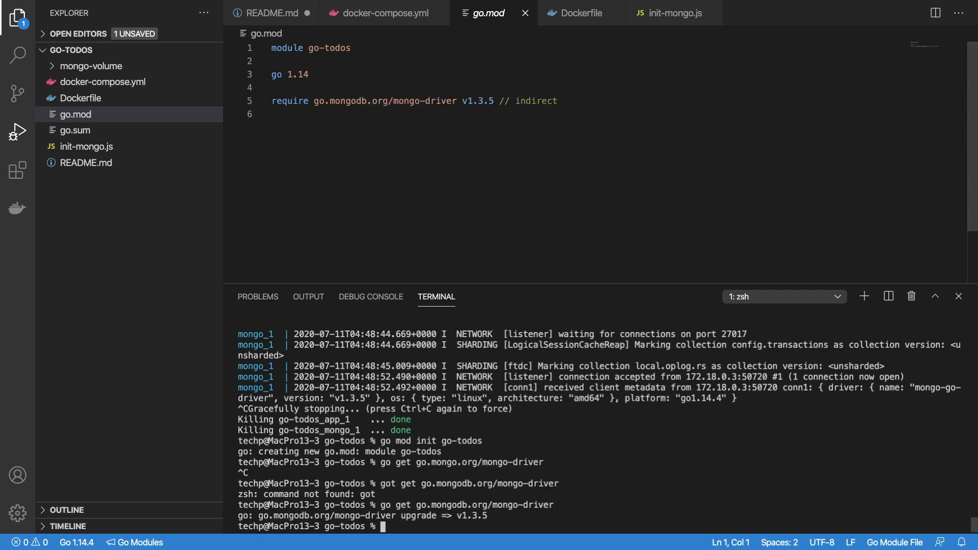
text(go get)
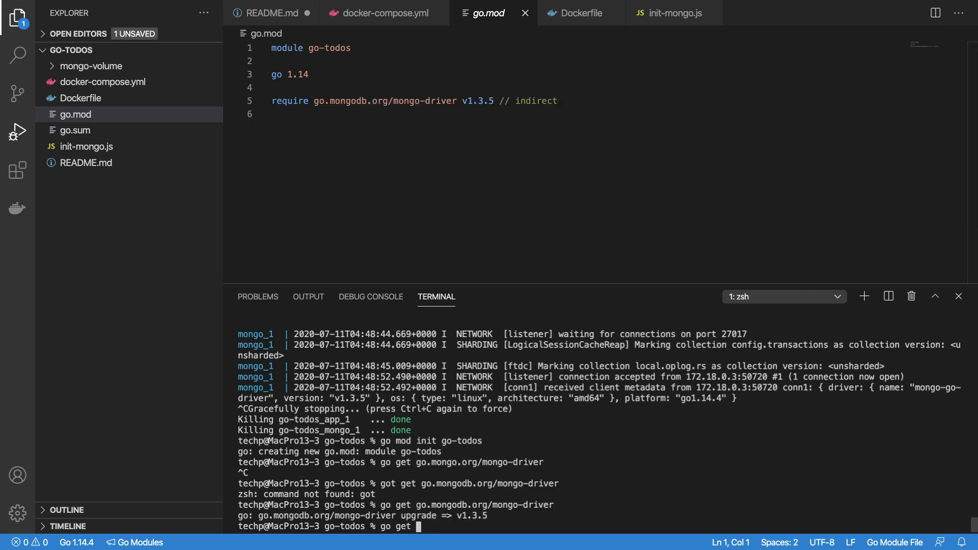
text(github.com/spf13/viper)
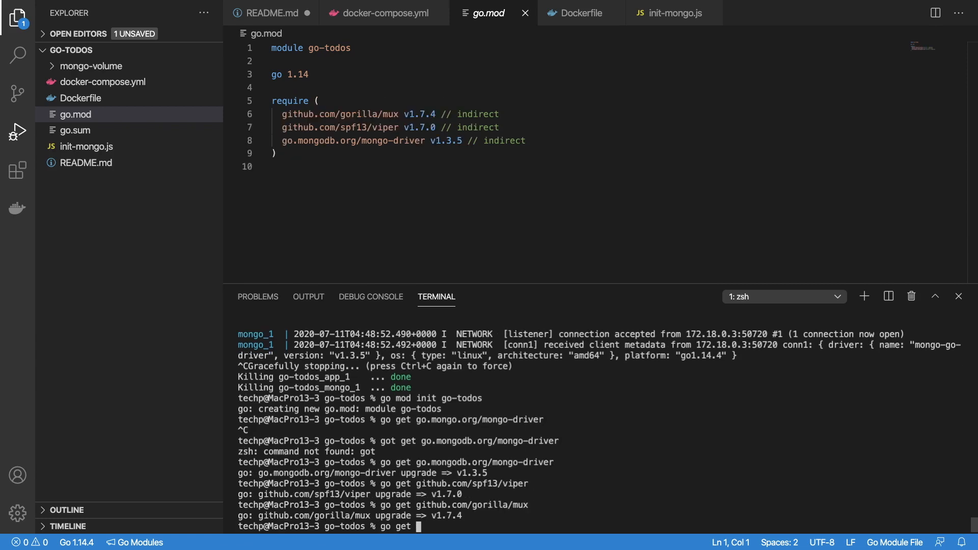
text(github.com/stre)
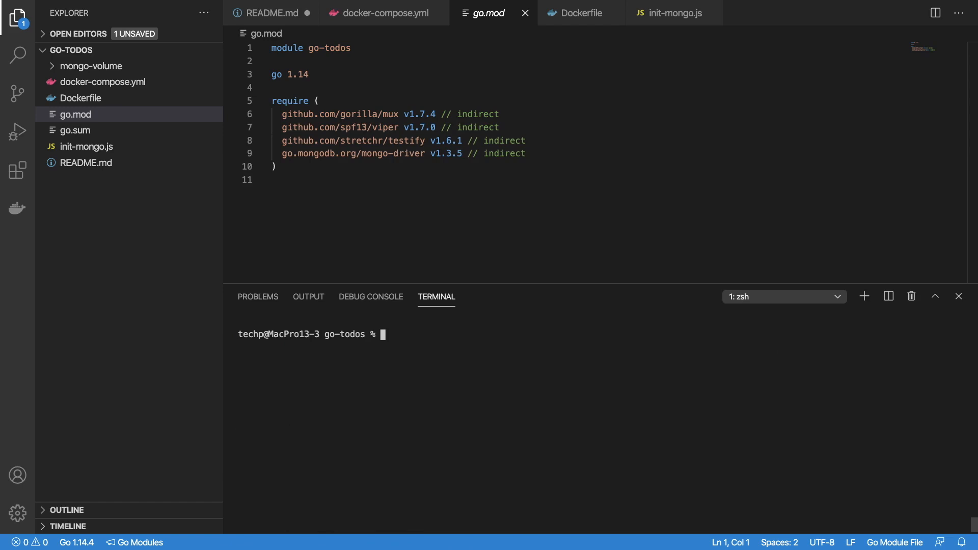
Step: Create a config folder and a new config/config.yml file
text(mkdir config)
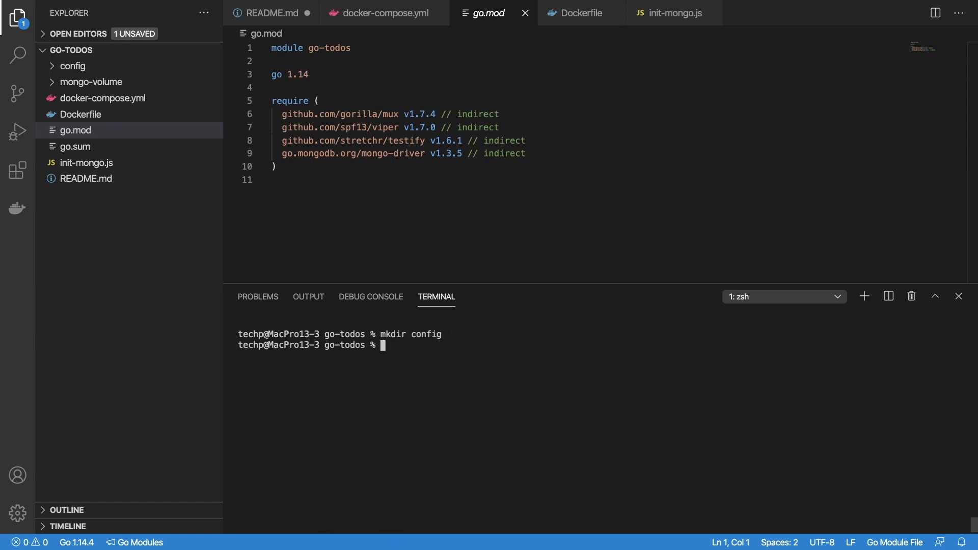
text(code)
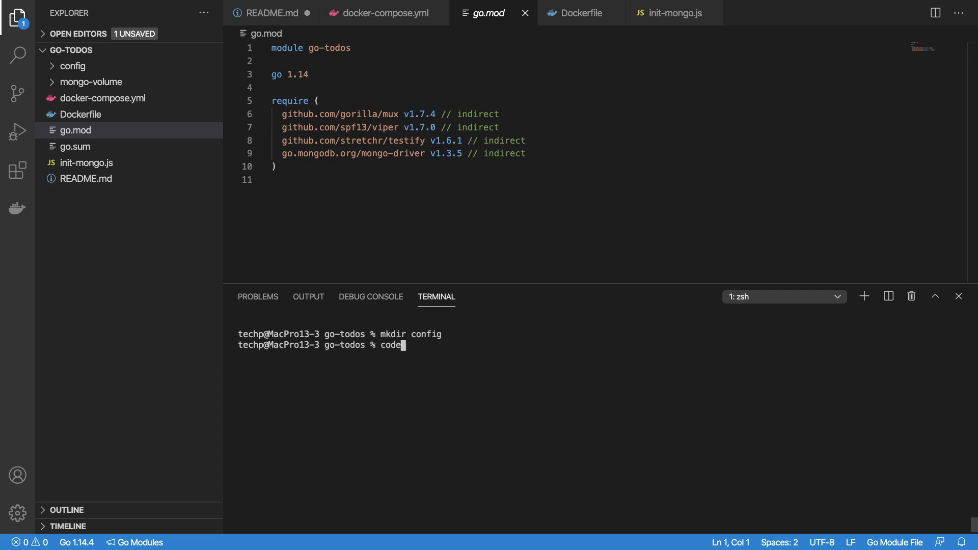
text(config/conf)
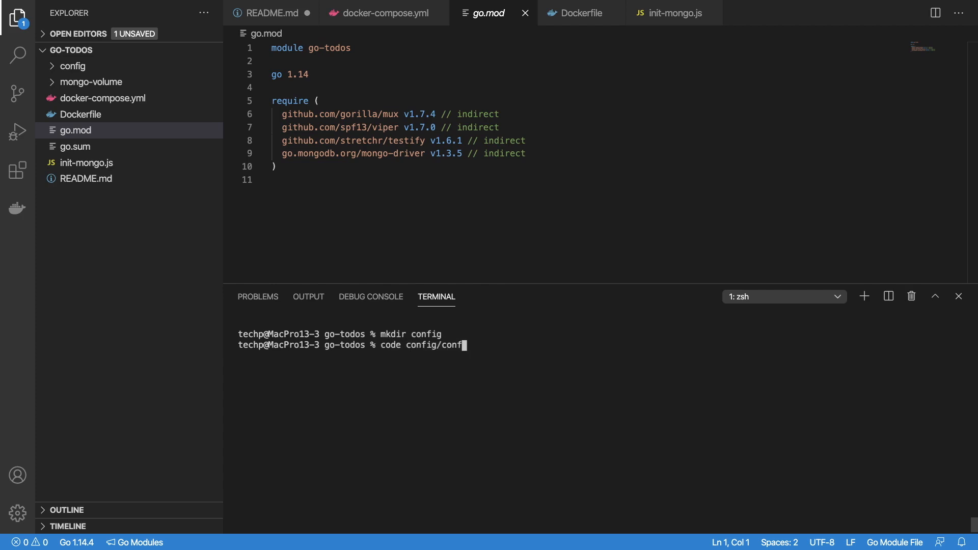
text(ig.yml)
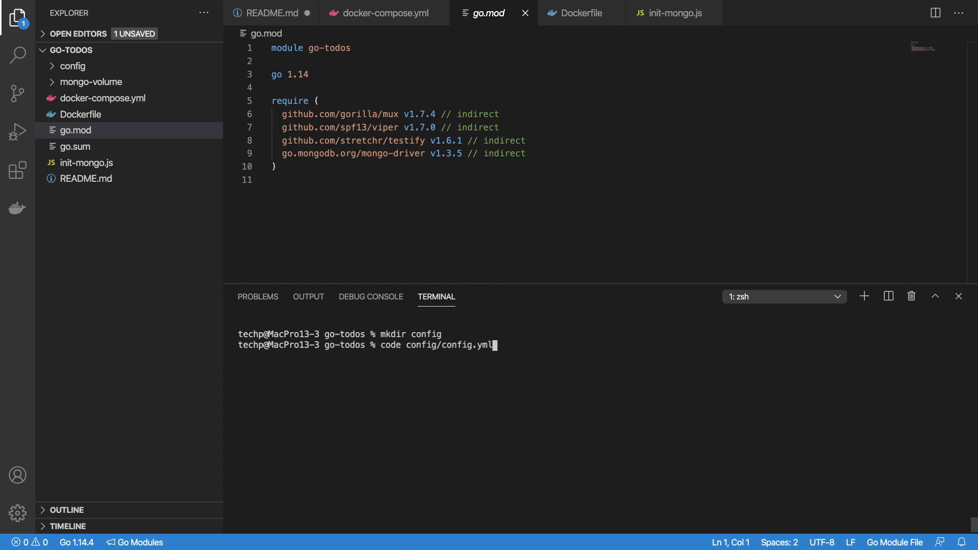
Step: Set environment dev and mongo server mongodb://mongo:27017, database Mgo, collection Todos
text(envi)
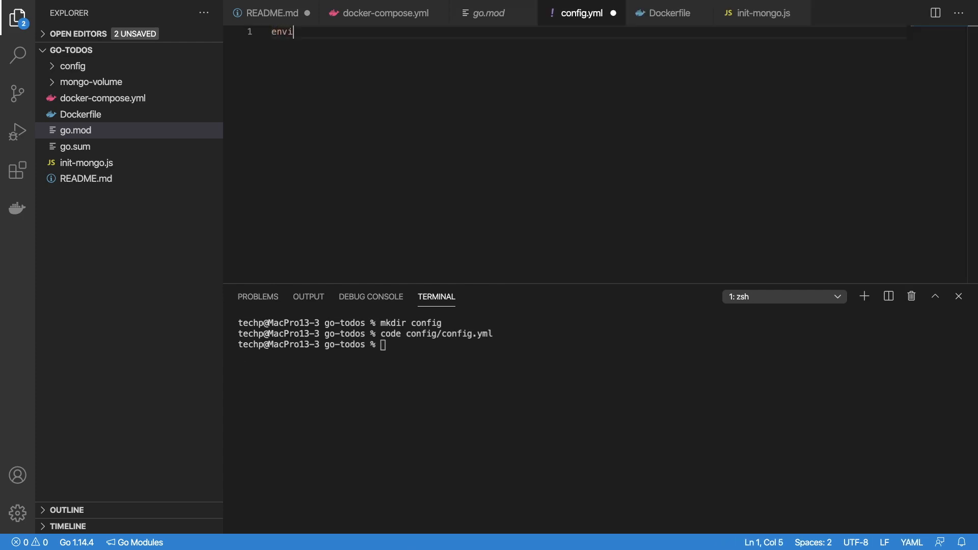
text(ronment: dev)
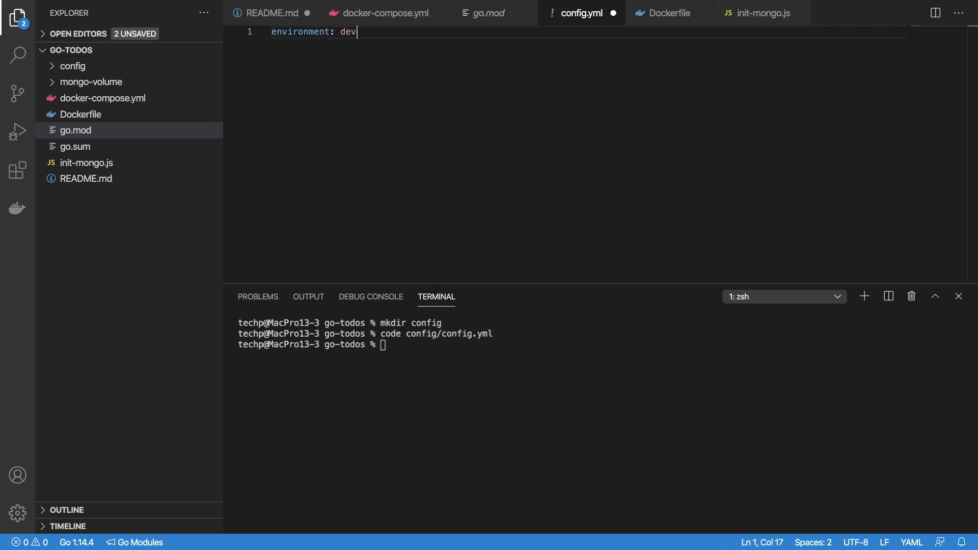
text(mongo:)
text(server: mong)
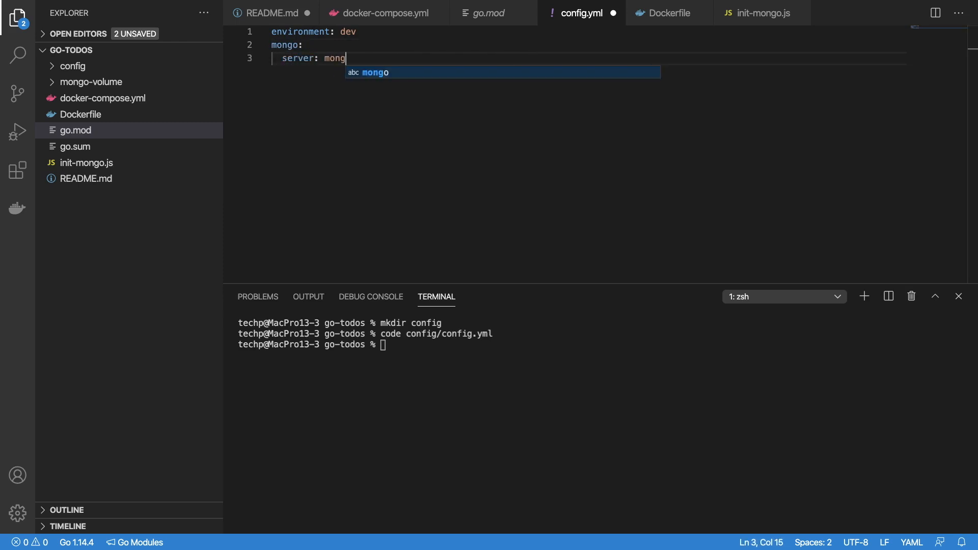
text(odb:m)
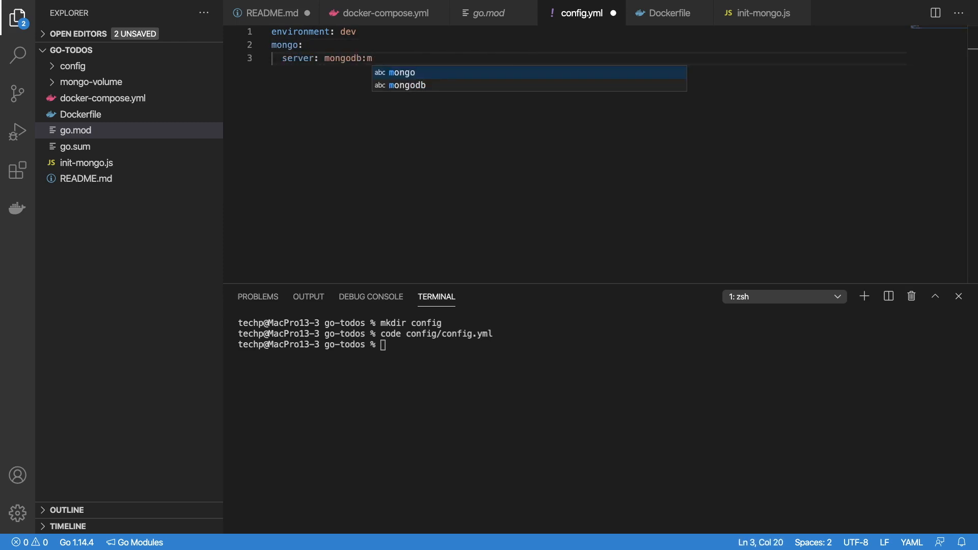
text(://mongo)
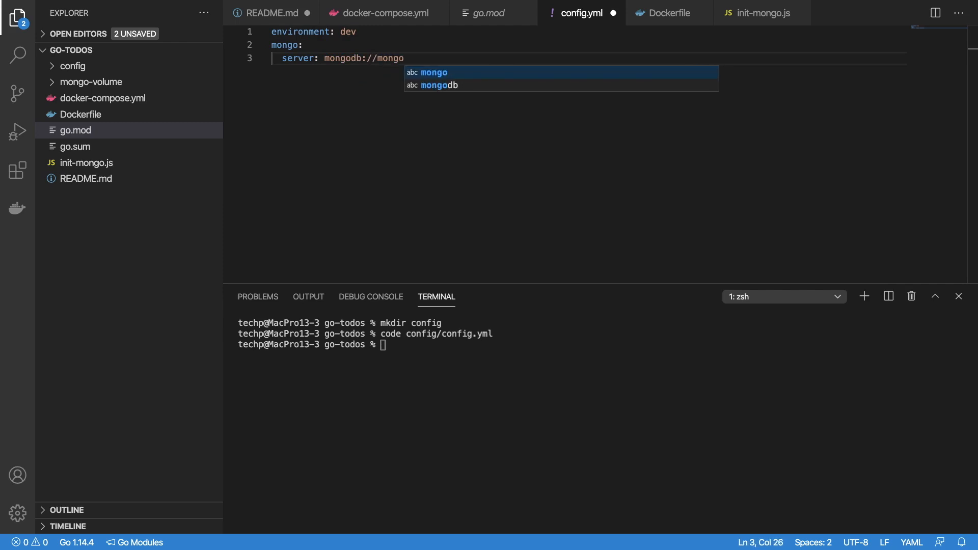
text(:27017)
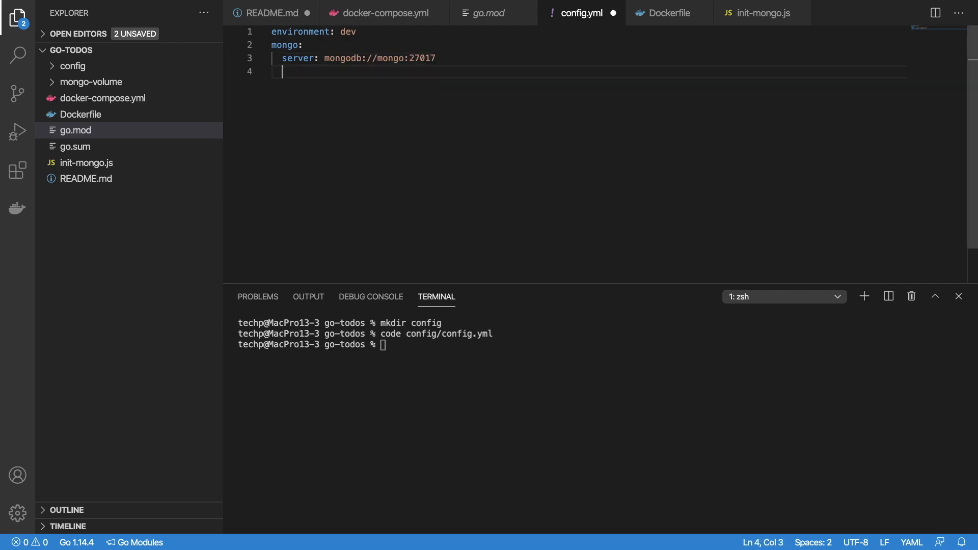
text(database: mong)
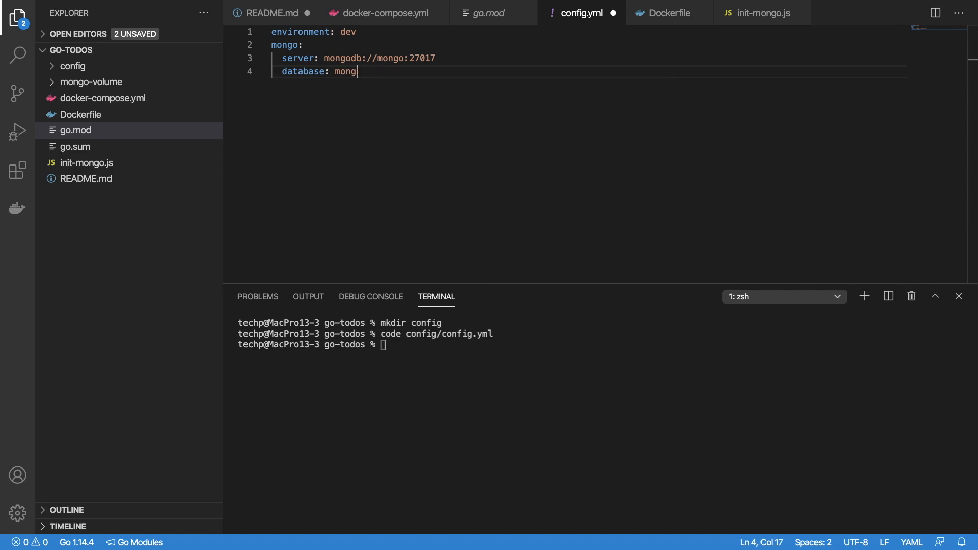
text(Mgo)
text(collection: Todos)
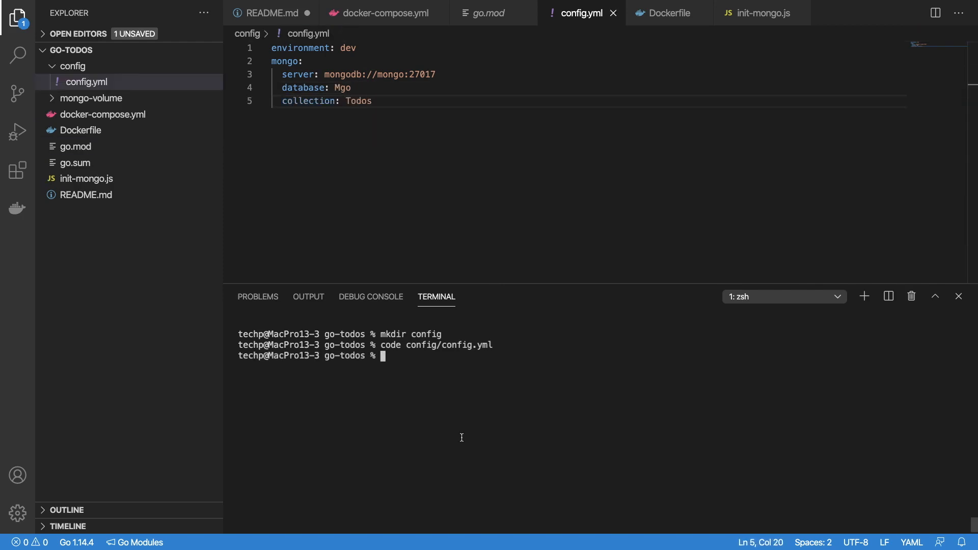
Step: Create config/config.go with Configuration (Environment, Mongo) and MongoConfiguration (Server, Database, Collection) structs
text(code config/config.go)
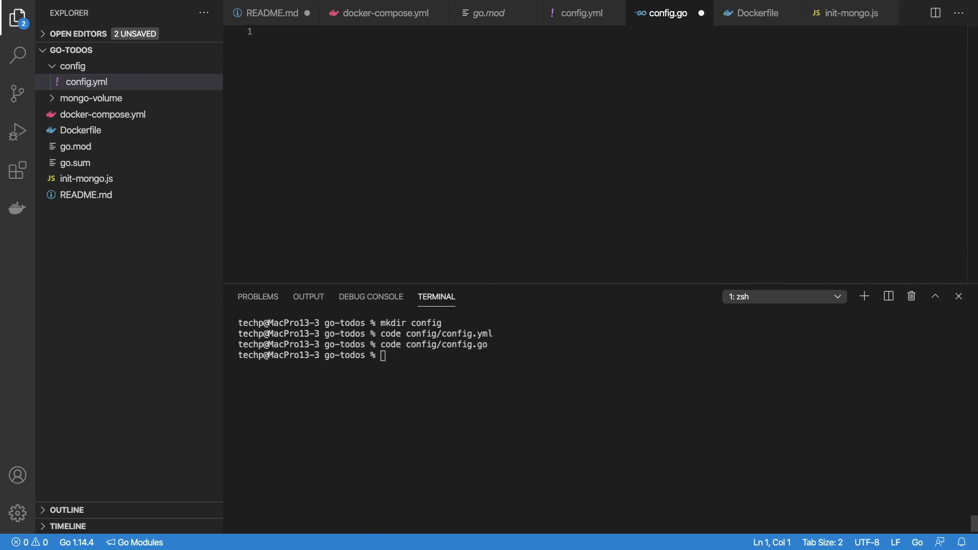
text(package conf)
text(type Conf)
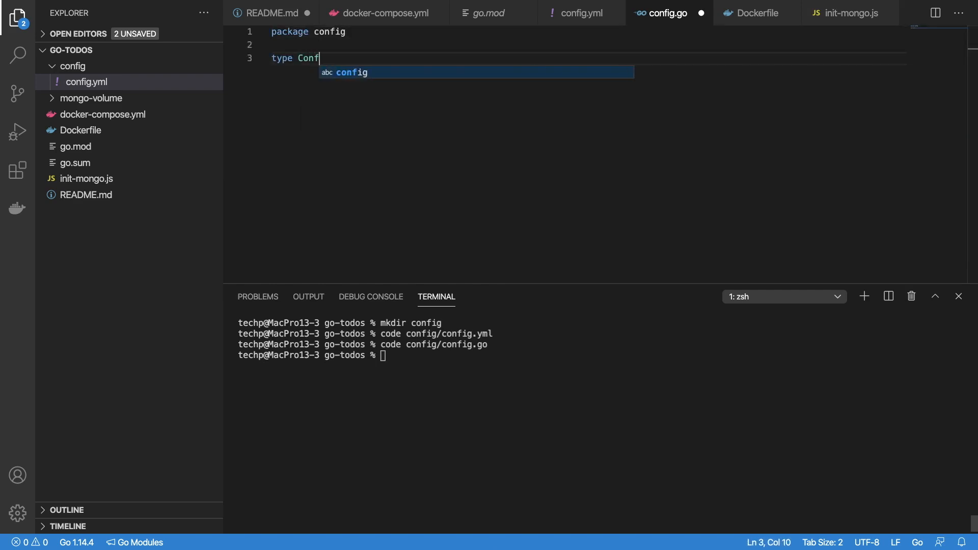
text(iguration struct {})
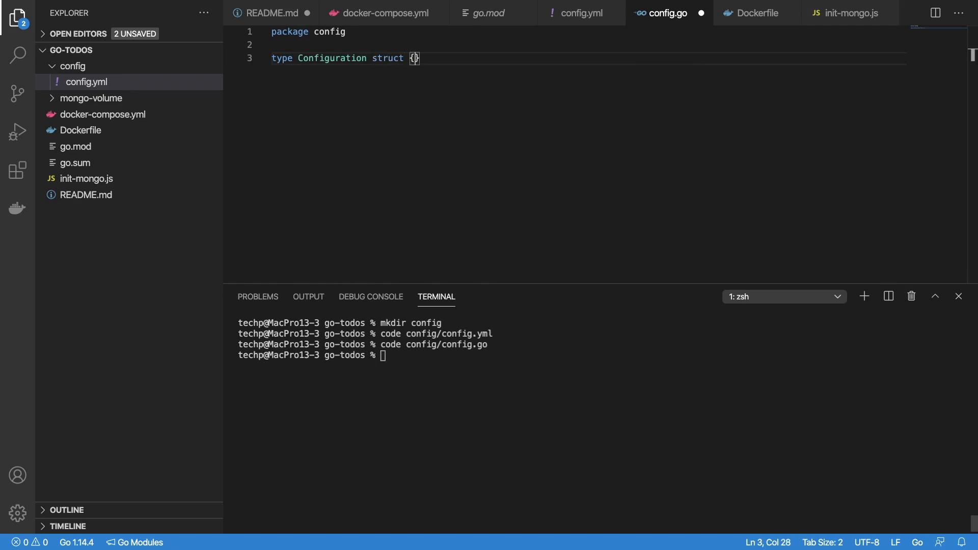
text(Environment st)
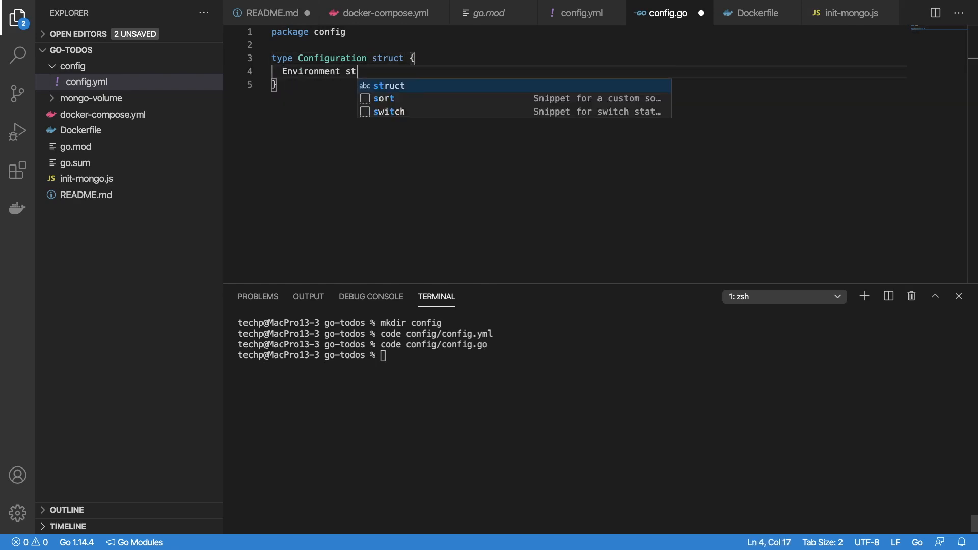
text(ring)
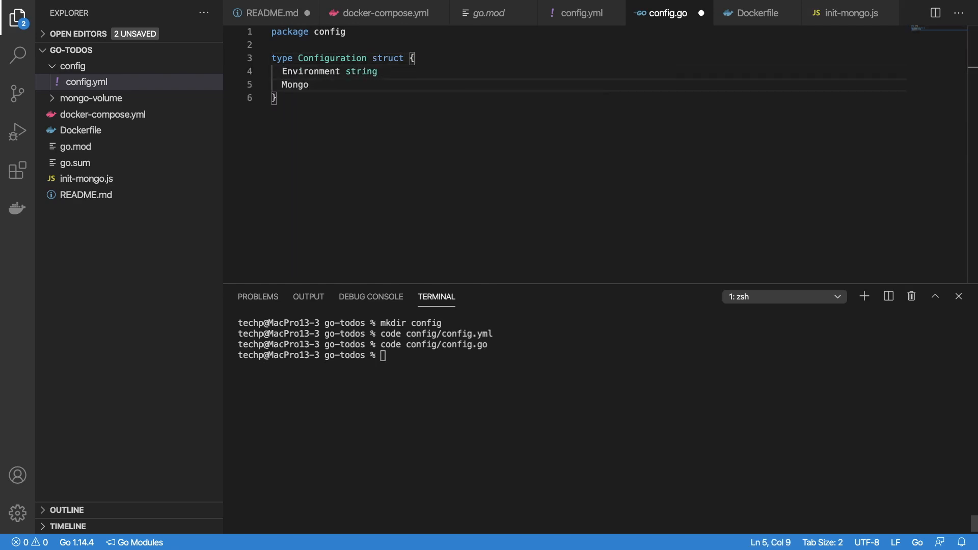
text(MongoConfiguration)
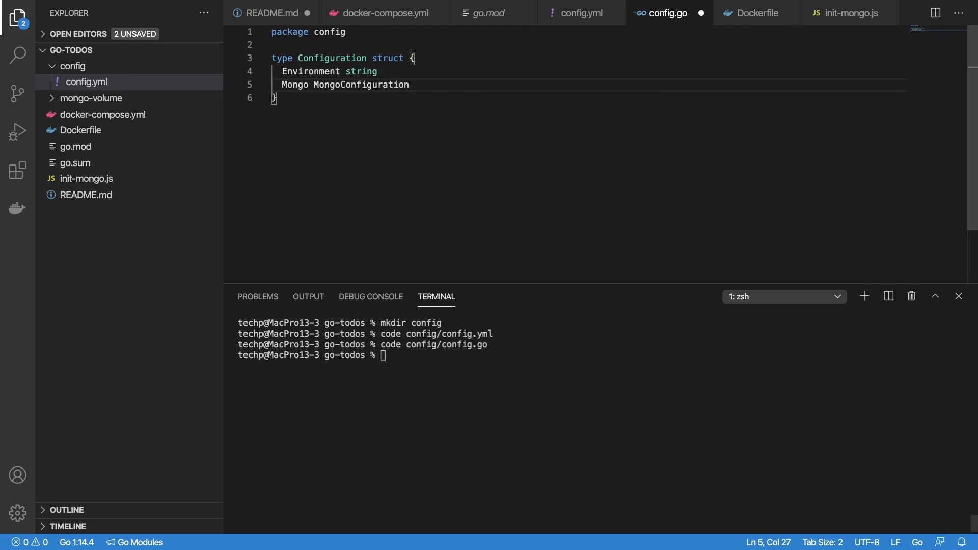
text(type MongoConfiguration struct {)
text(Serv)
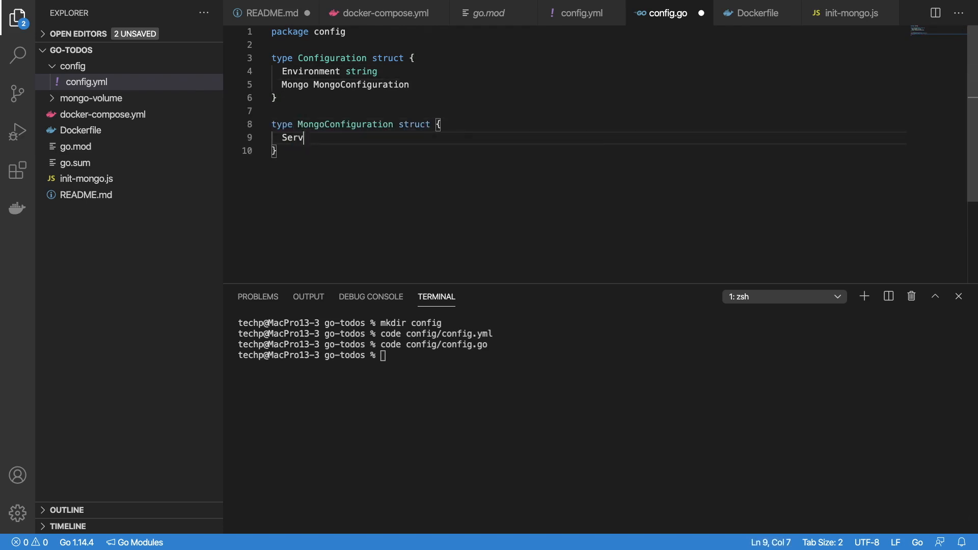
text(er string)
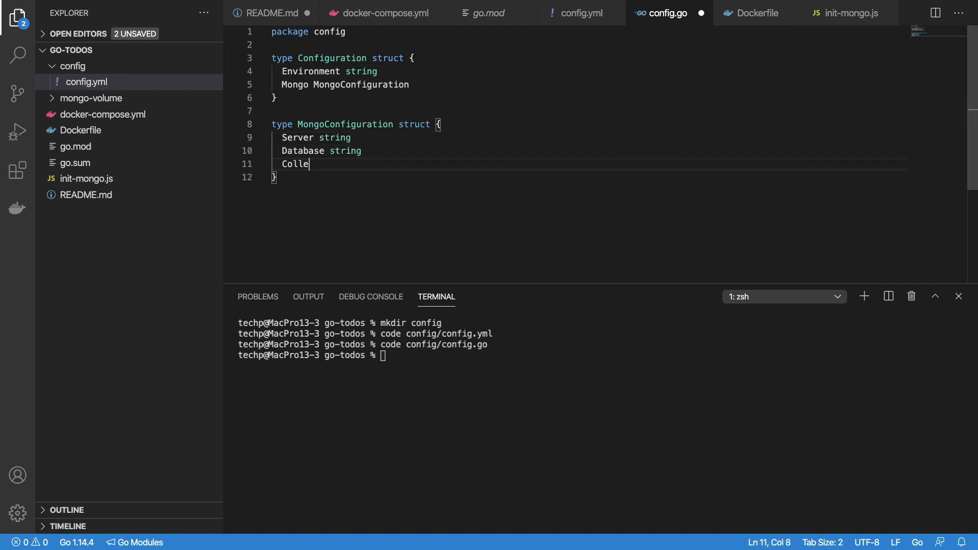
text(ction string)
text(func Get)
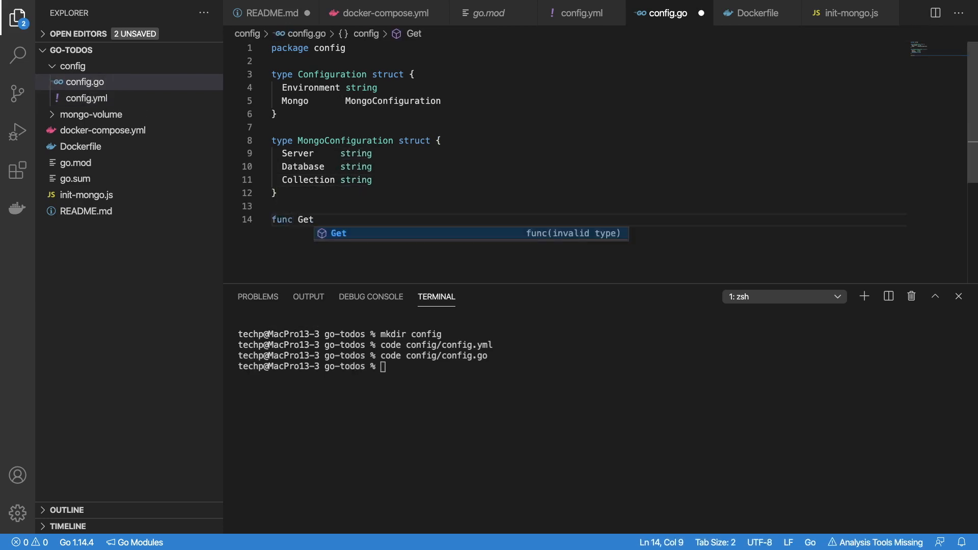
Step: Write GetConfig to set yml type and path, read and unmarshal via viper, returning conf
text(Config() Configuration {)
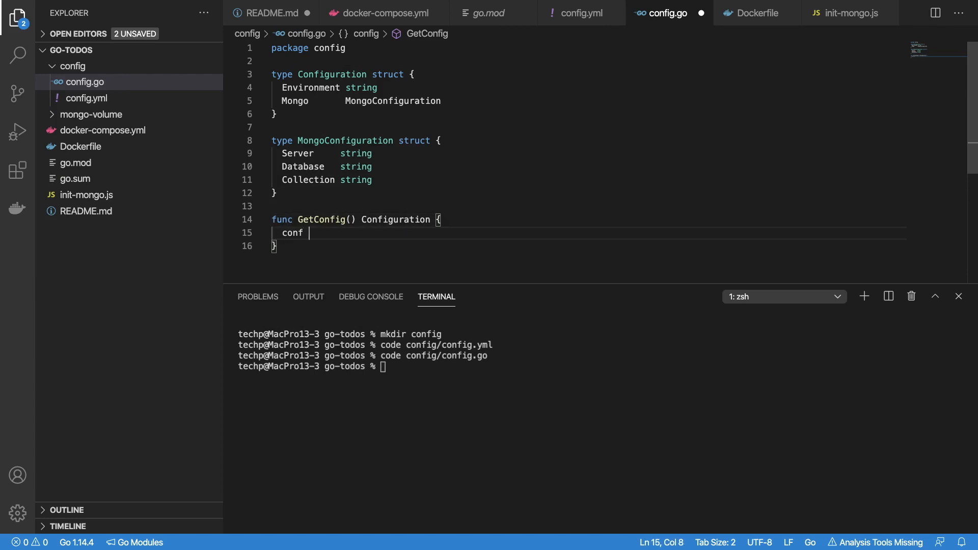
text(:= Configuration{)
text(viper.)
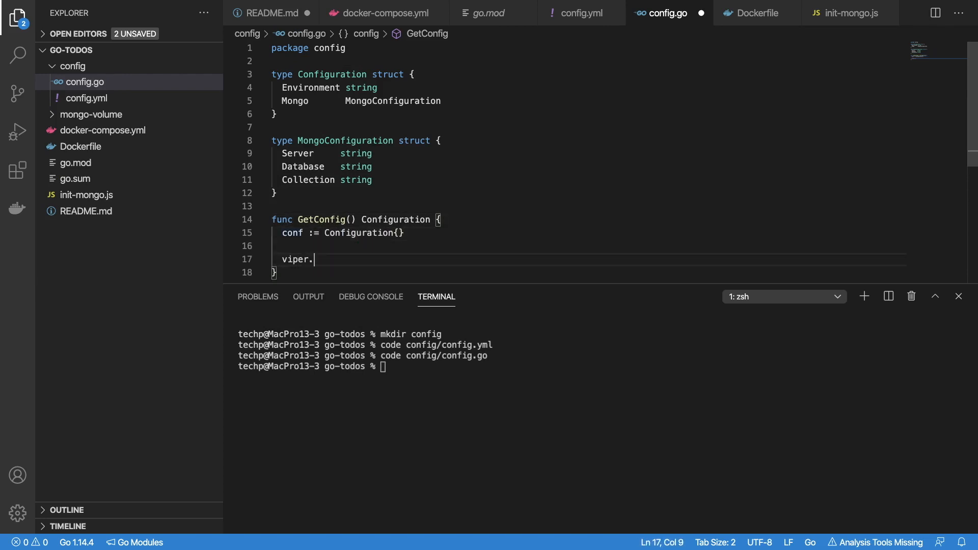
text(SetConfigName("config)
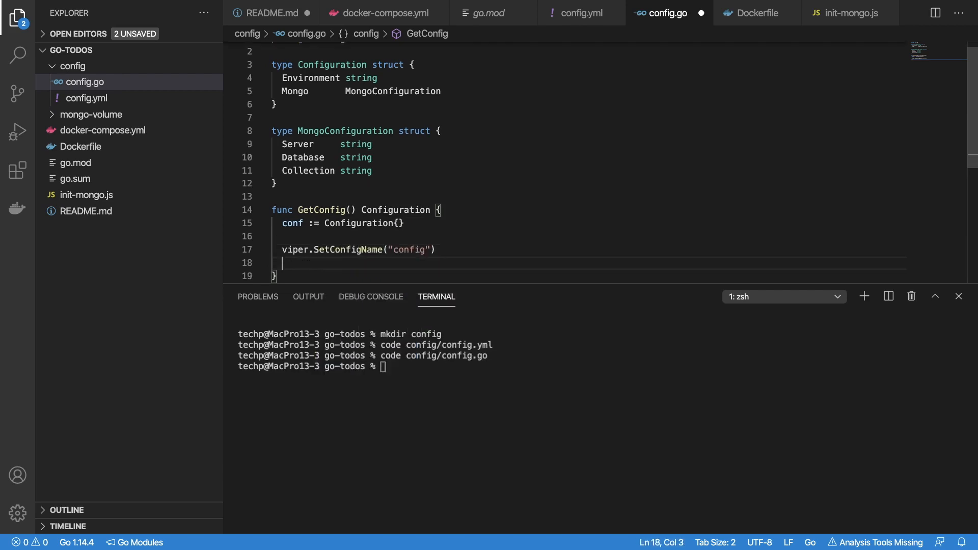
text(viper.SetConfigT)
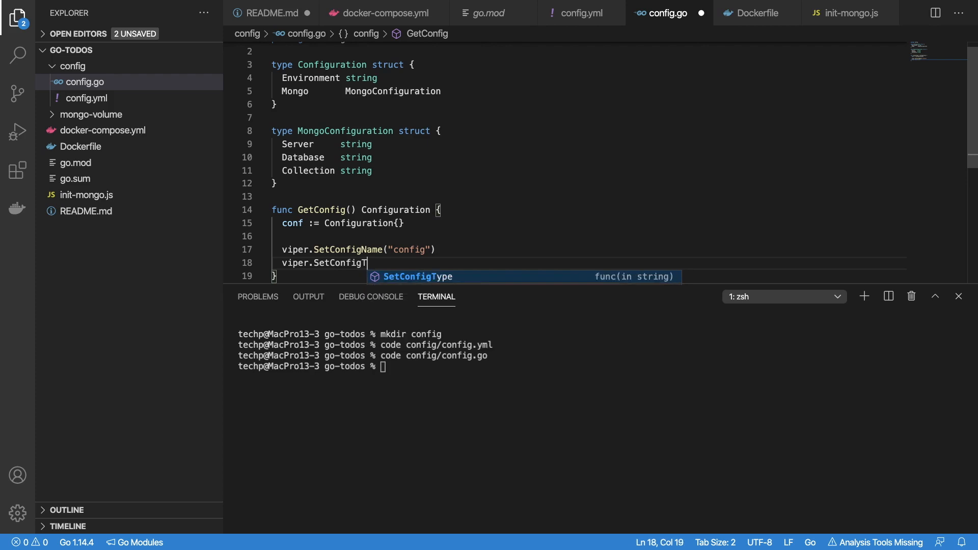
text(ype("yml"))
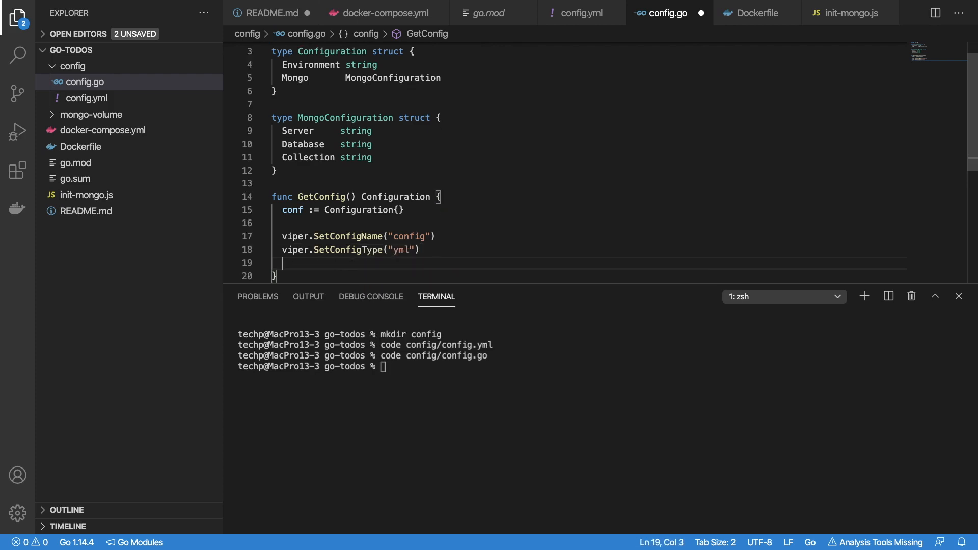
text(viper.AddConfigPath("./config)
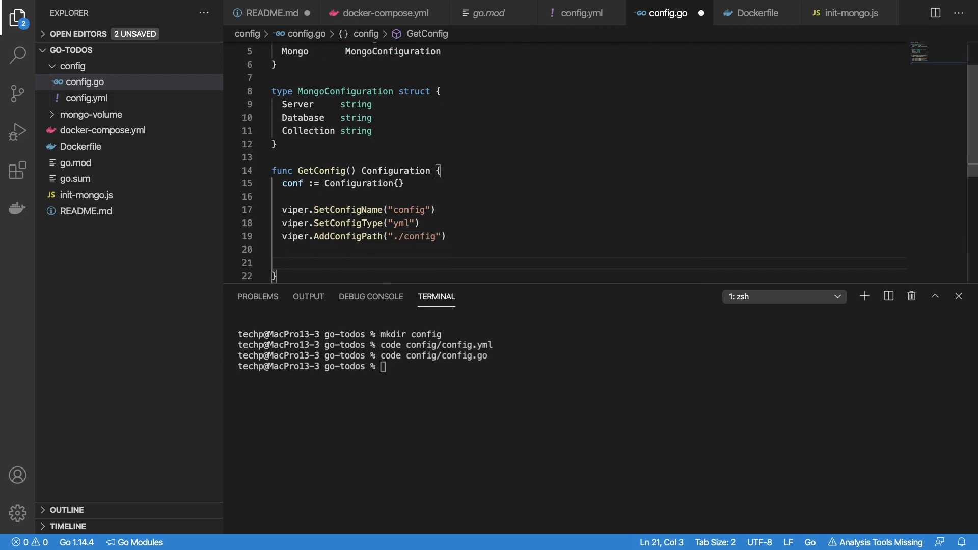
text(err := viper.ReadInConfig()
text(panic(e)
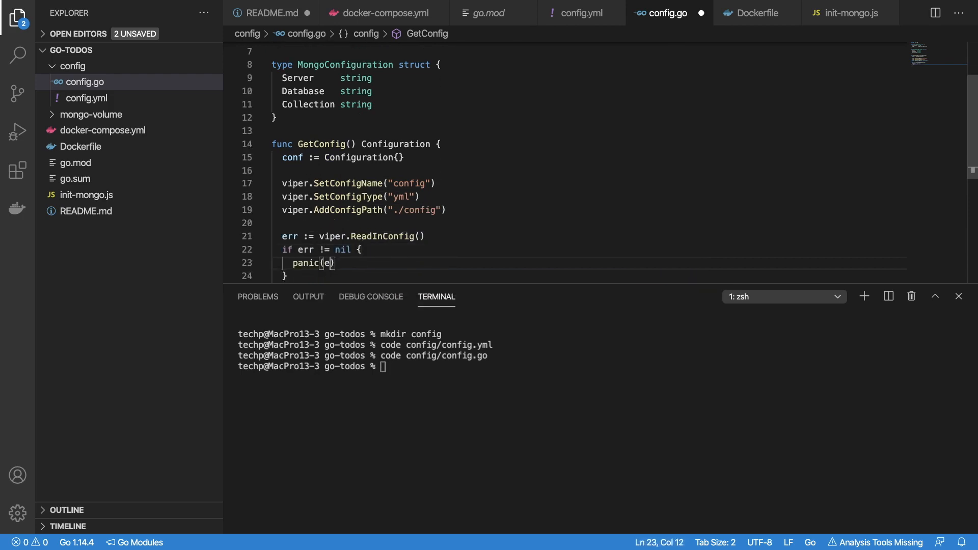
text(err = viper.Unmarshal(&conf)
text(return)
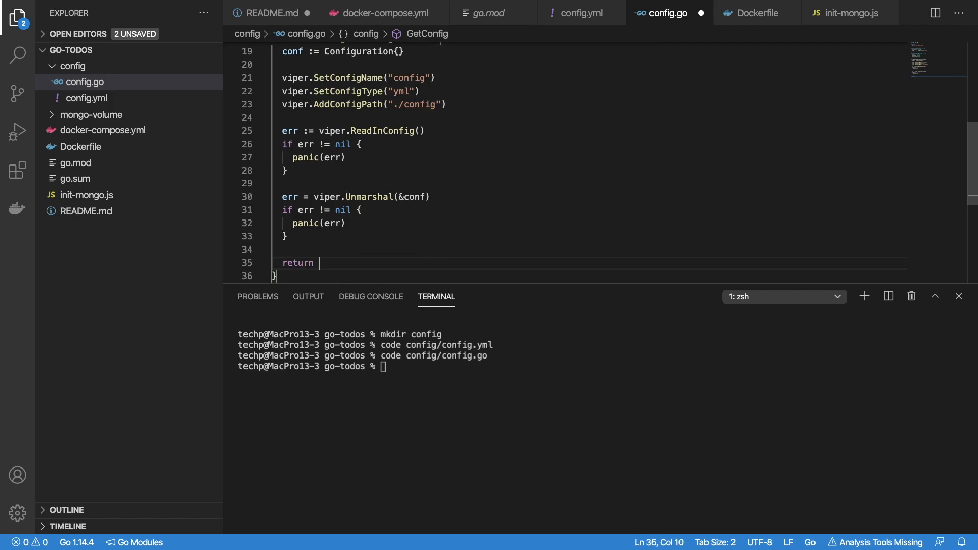
text(conf)
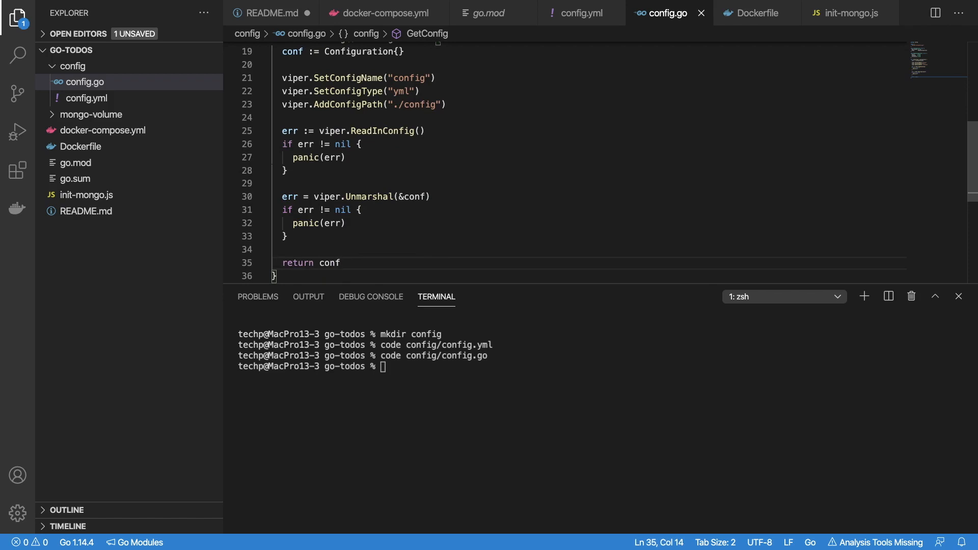
text(code main.go)
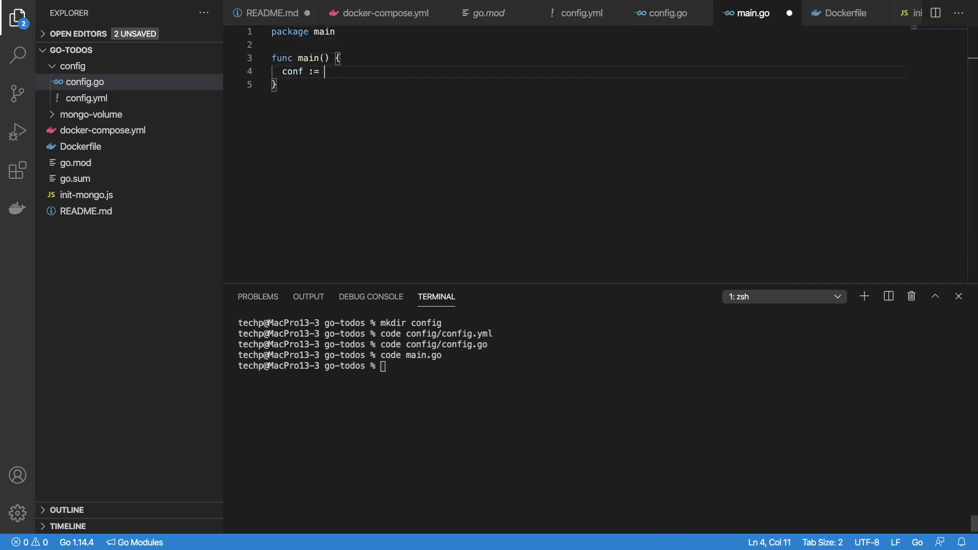
Step: Write main() to load conf with config.GetConfig() and print it using fmt.Println
text(config.GetConfig())
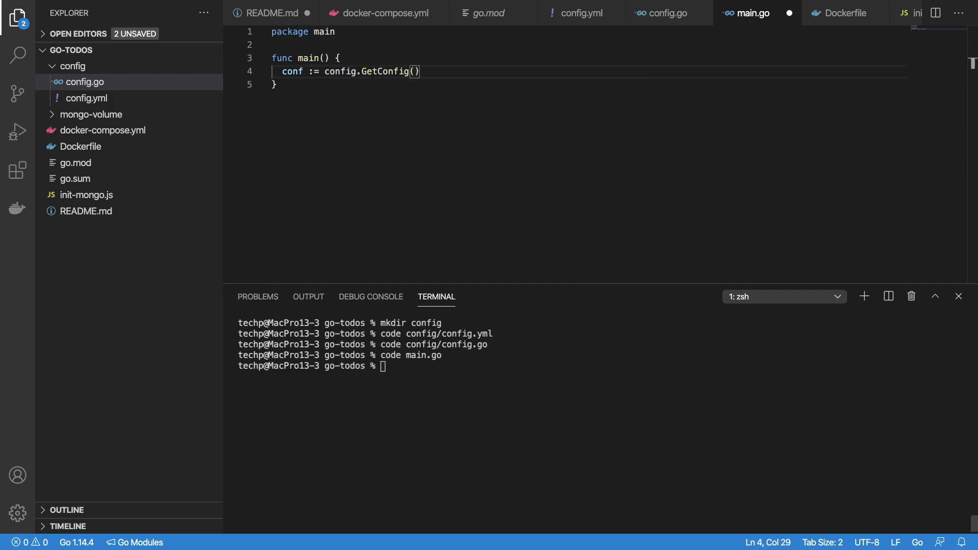
text(fmt.Println(conf)
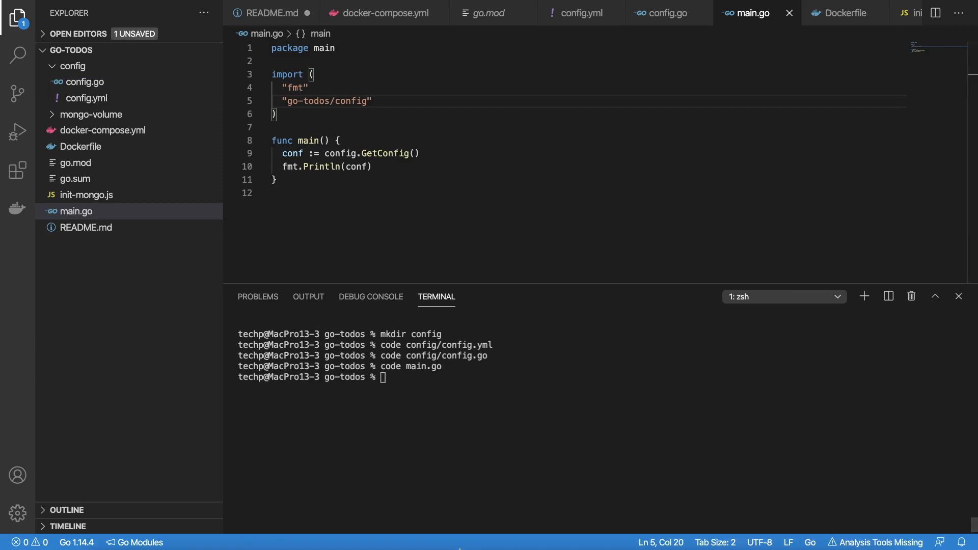
text(docker)
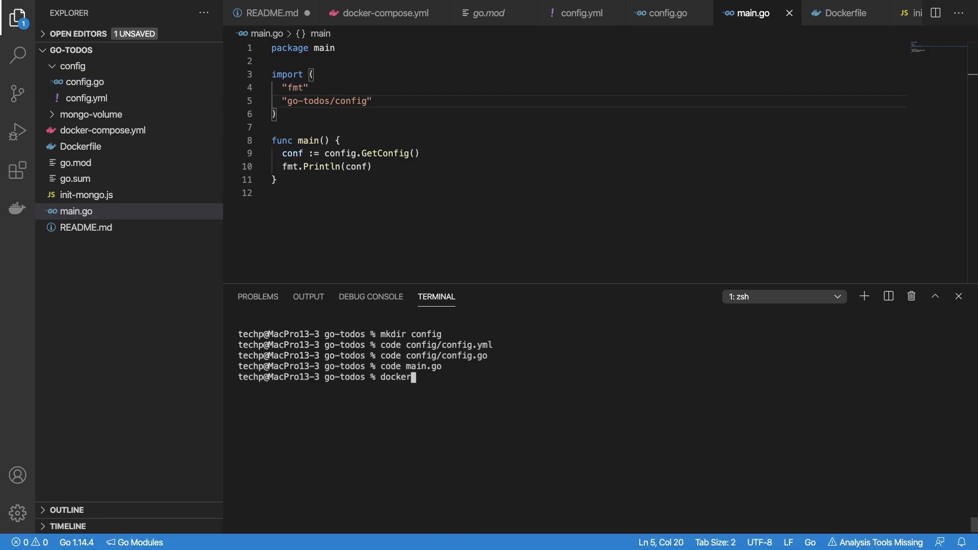
Step: Run docker-compose up to test the configuration, then stop the containers
text(-compose)
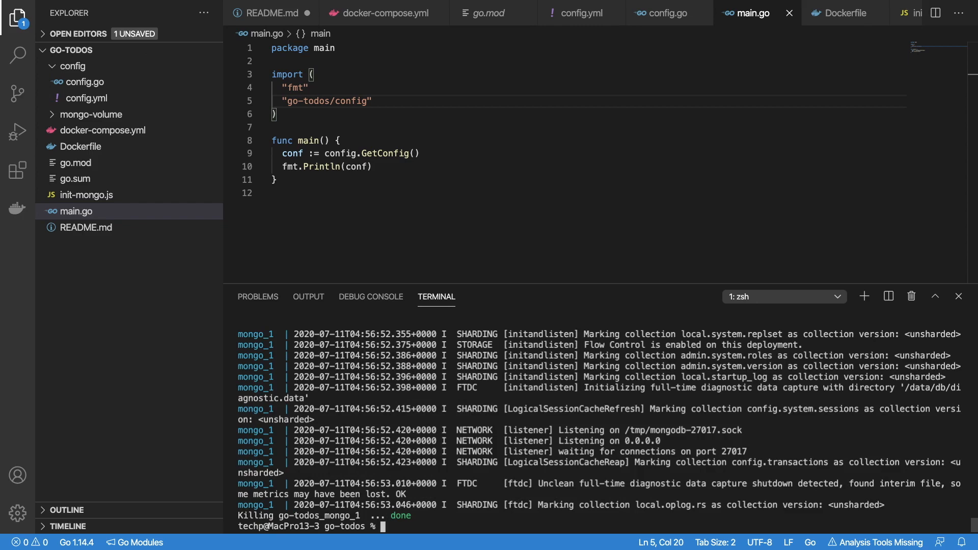
text(mkdir)
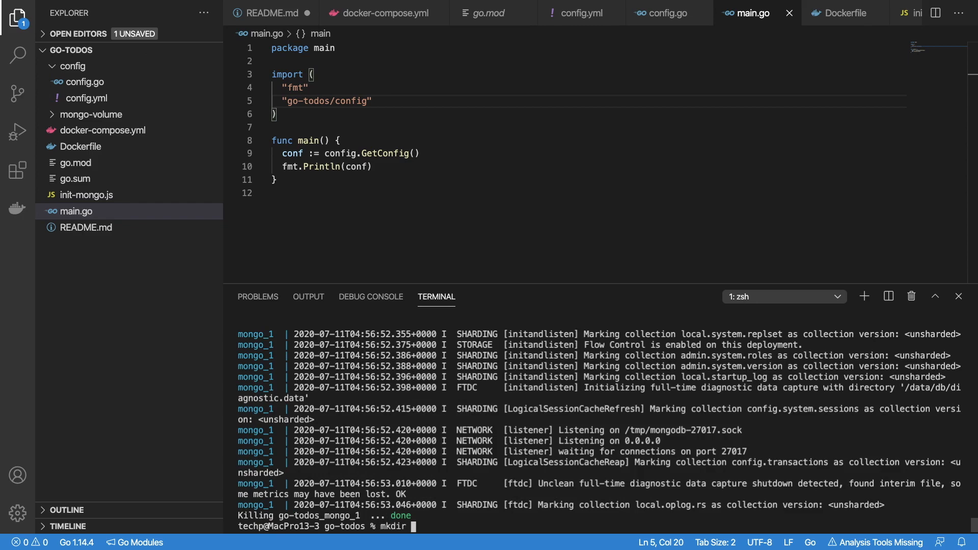
Step: Make a database folder and create database/database.go declaring 'package database'
text(database)
text(code )
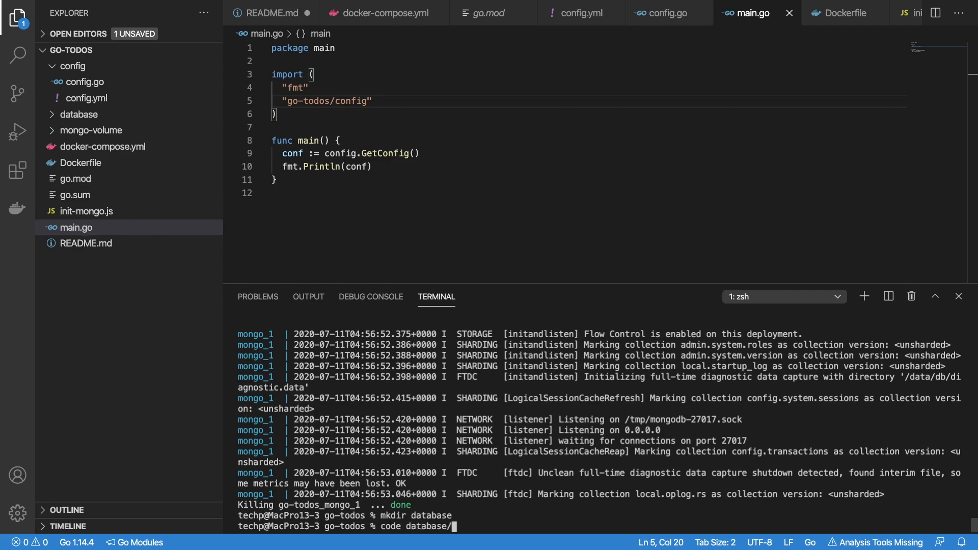
text(database.go)
text(package)
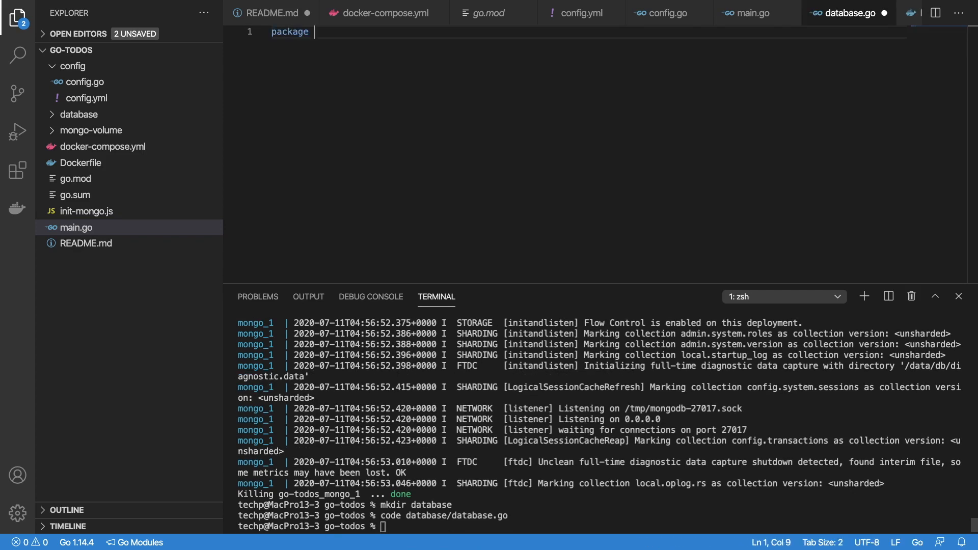
text(database)
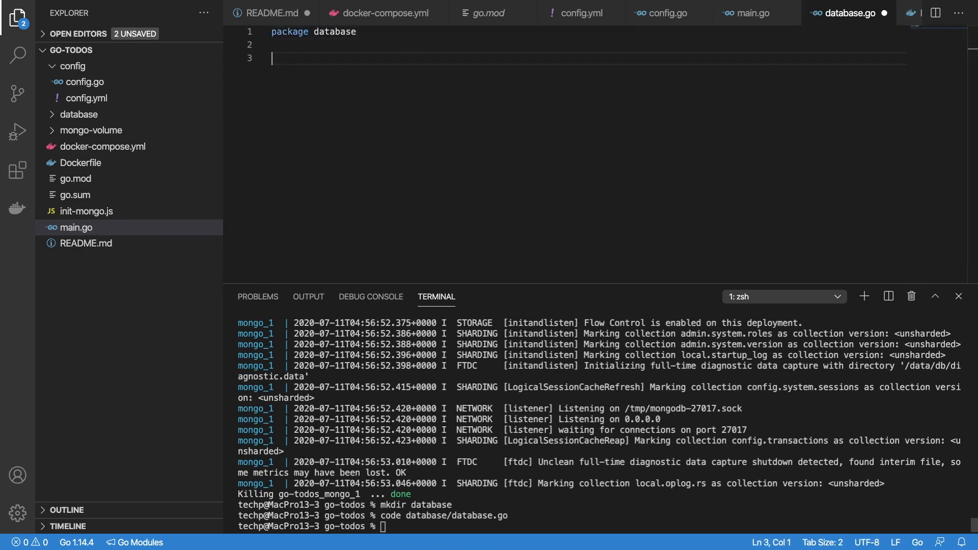
Step: Declare ConnectDB taking MongoConfiguration and build client options with ApplyURI(conf.Server)
text(func ConnectDB(conf config.)
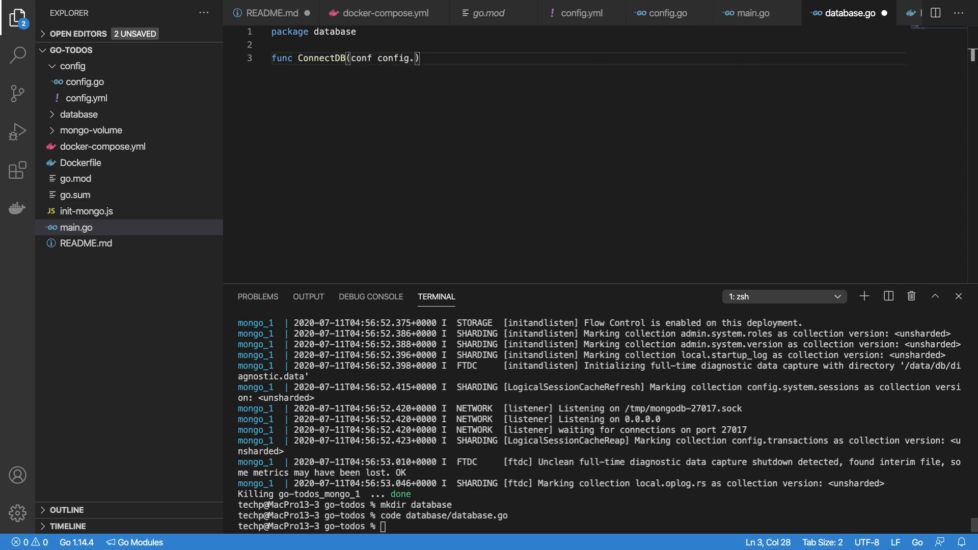
text(MongoConfigurati)
text(connecti)
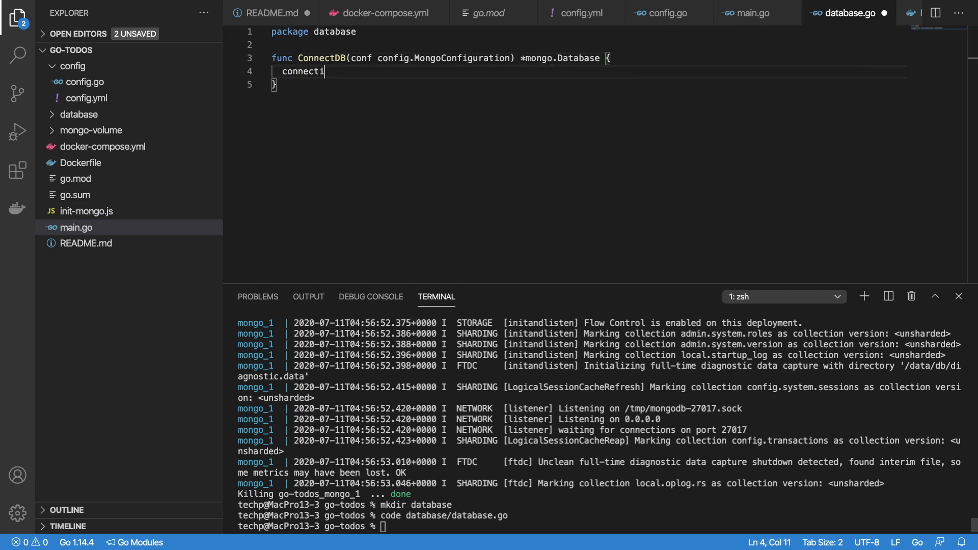
text(on := options.Client().Apply)
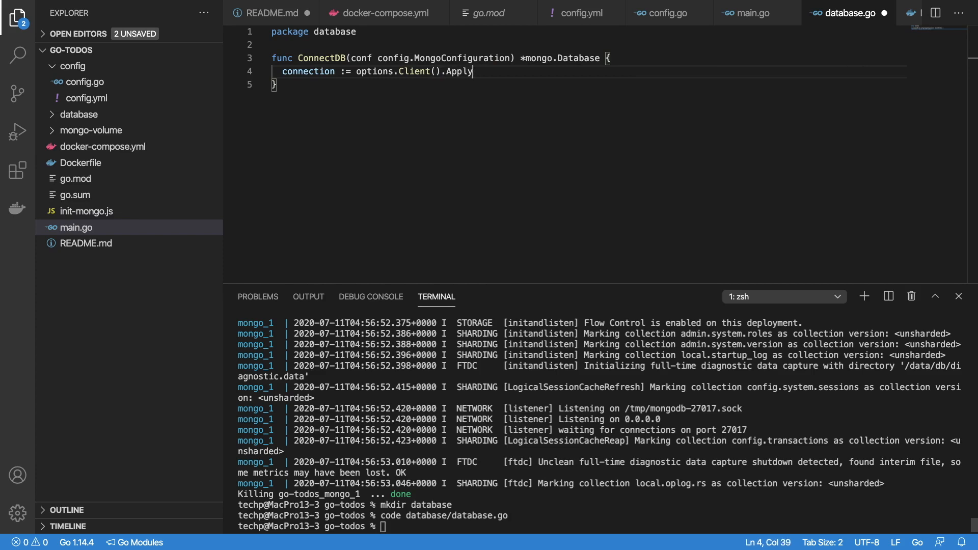
text(URI(conf.Server))
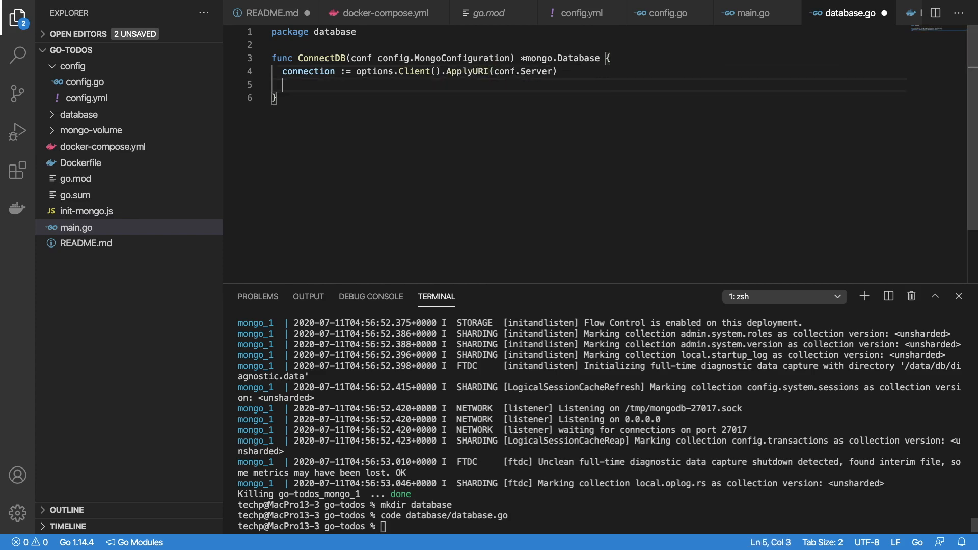
Step: Connect with mongo.Connect(context.TODO(), ...), panic on error, and return client.Database(conf.Database)
text(client, err :=)
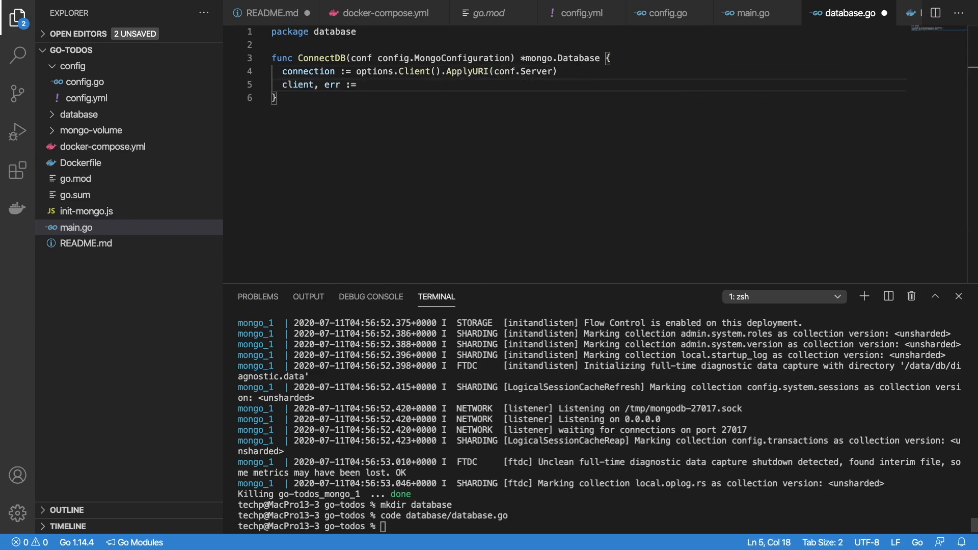
text(mongo.Connect(conte)
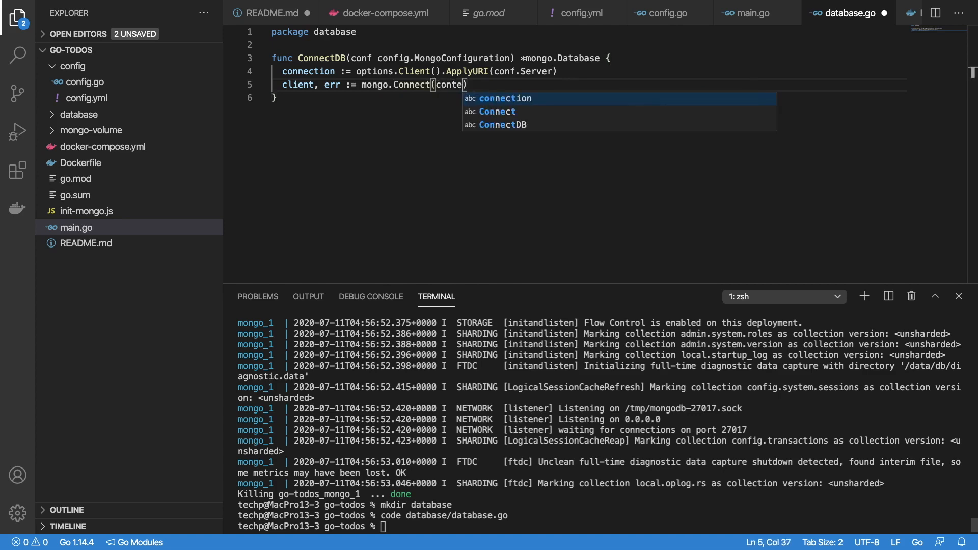
text(context.TODO(), connection)
text(if err != nil {)
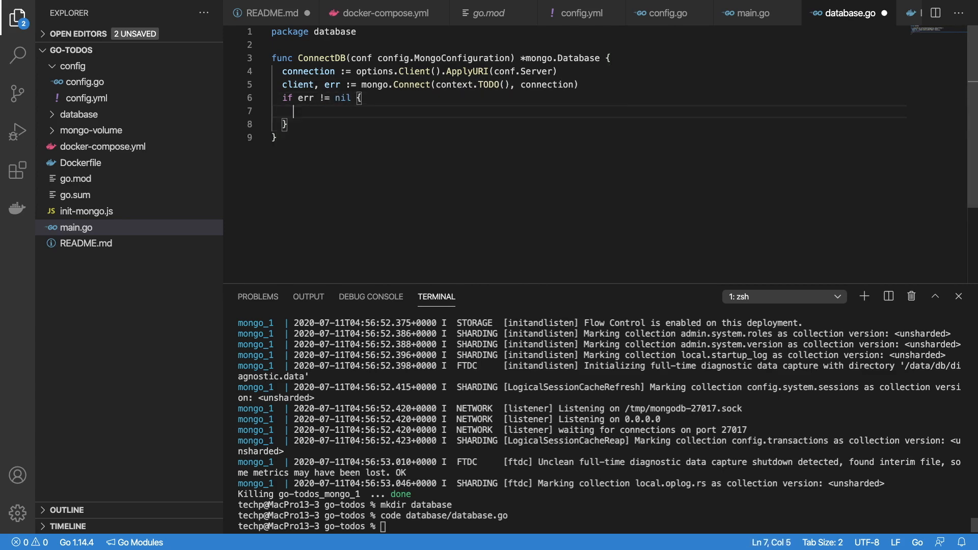
text(panic(err))
text(return)
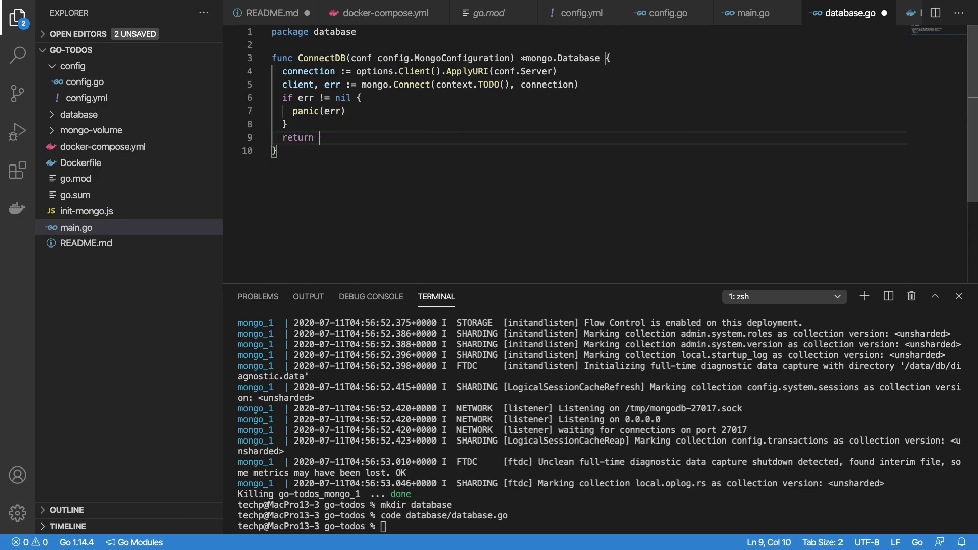
text(client.Database)
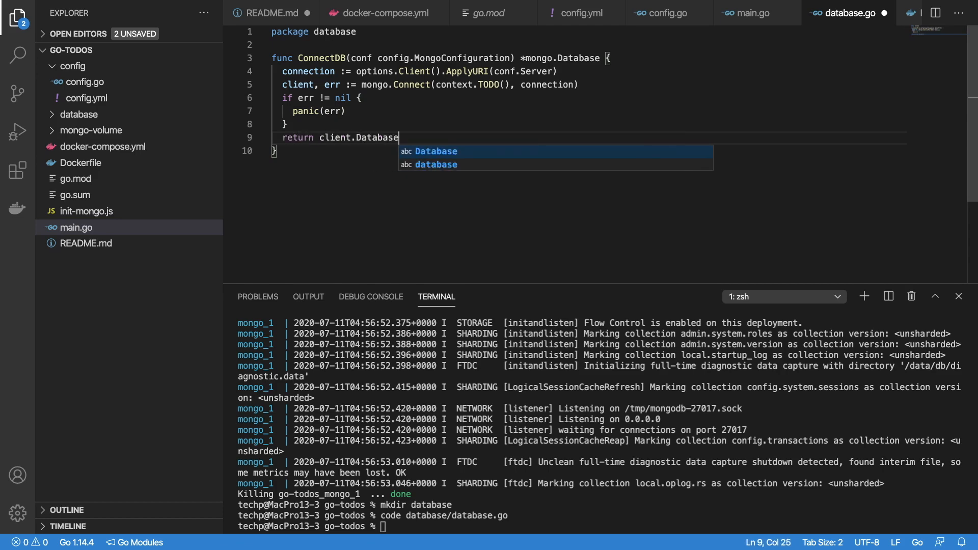
text((conf.Dataa))
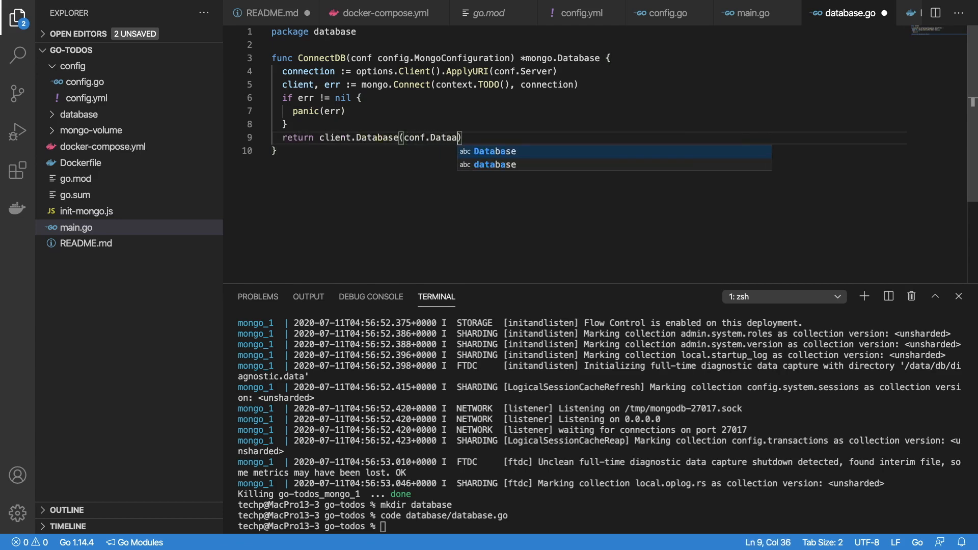
Step: In main.go, connect with database.ConnectDB(conf.Mongo) and print the resulting db
click(745, 13)
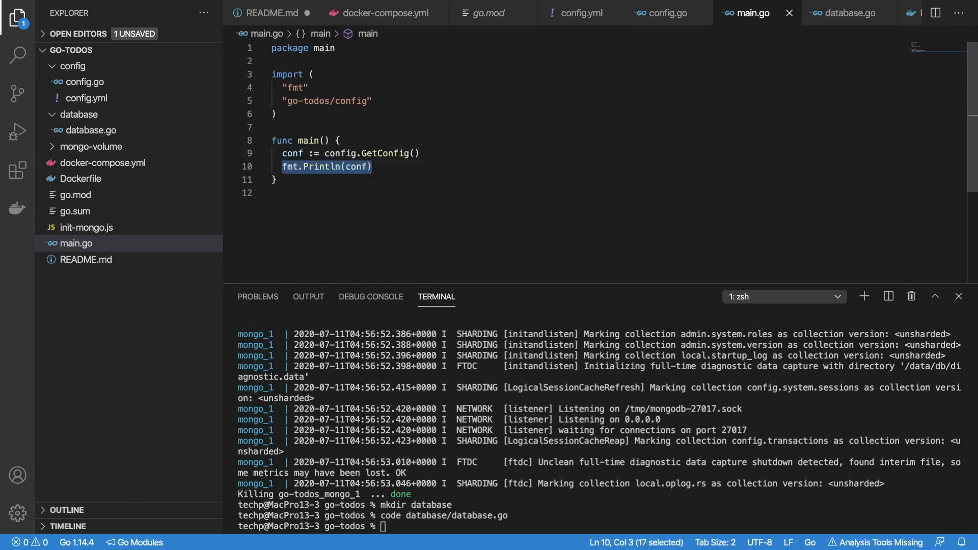
text(db := database.)
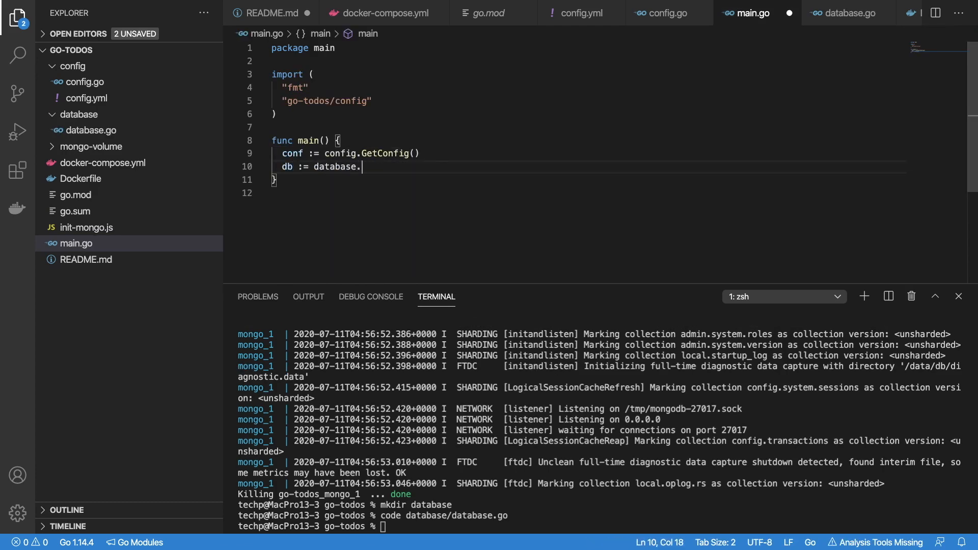
text(ConnectDB()
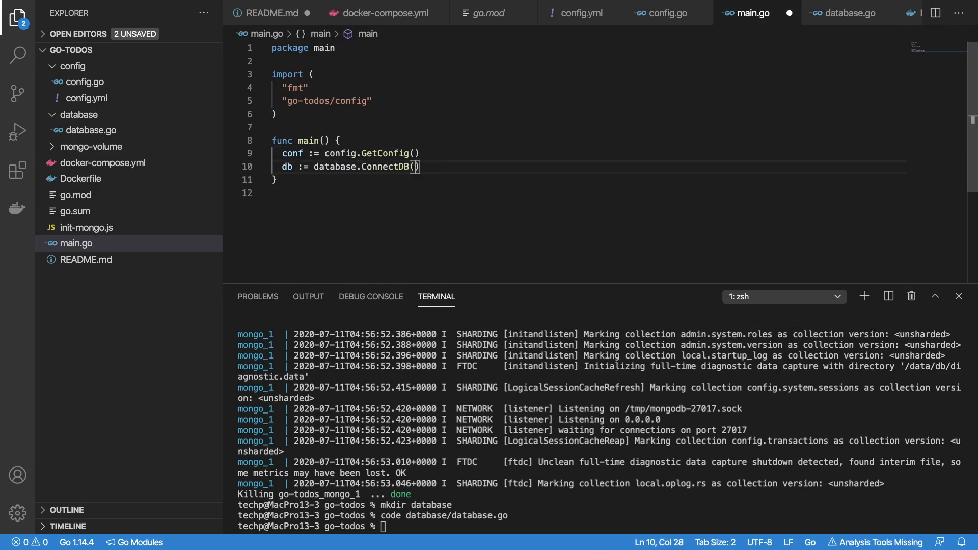
text(conf.Mongo)
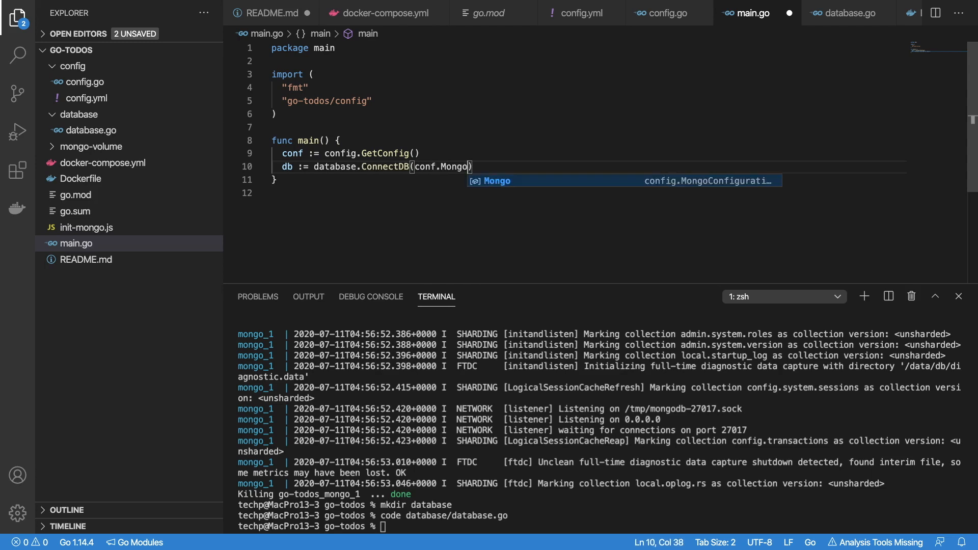
text(fmt)
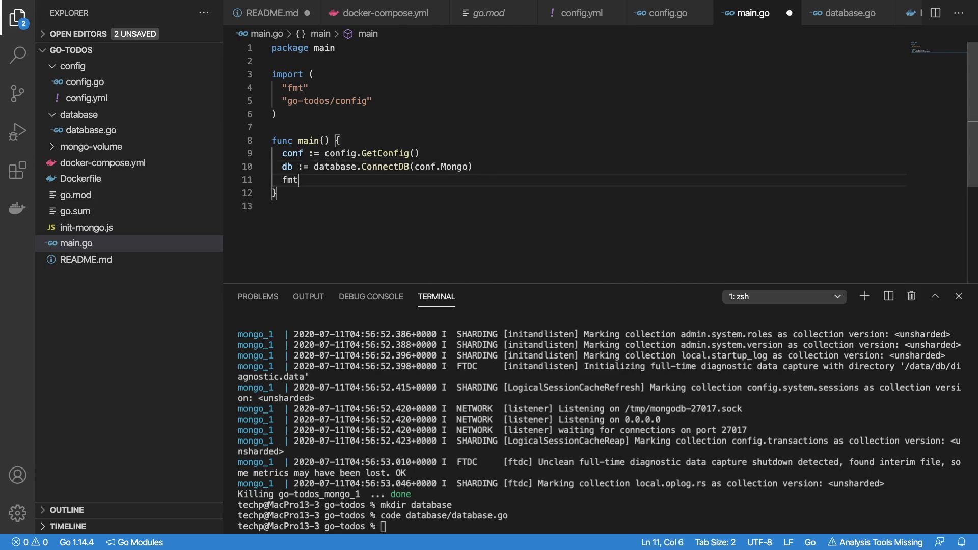
text(.Println(db))
text(r :=)
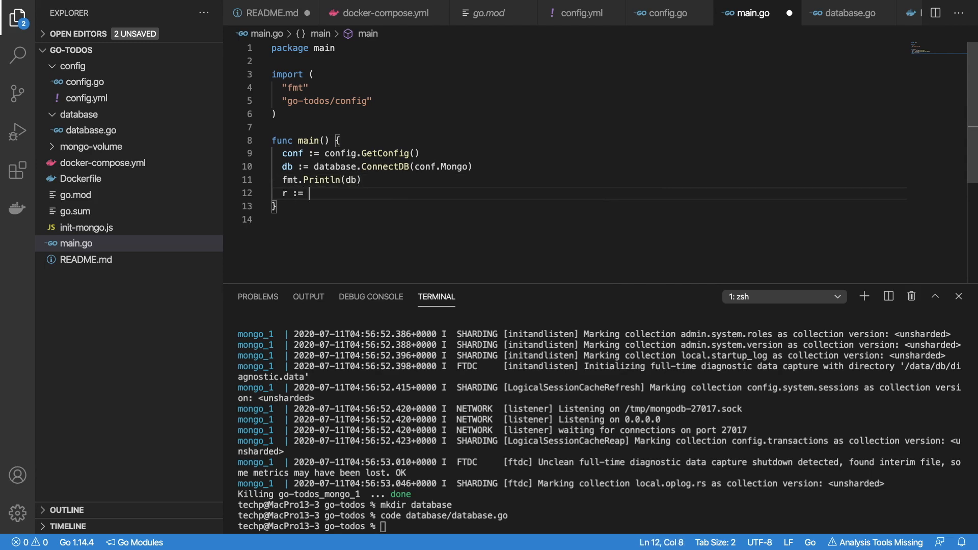
Step: Create a mux router and serve it with http.ListenAndServe on port 8080
text(mux.NewRouter()
text(http.Li)
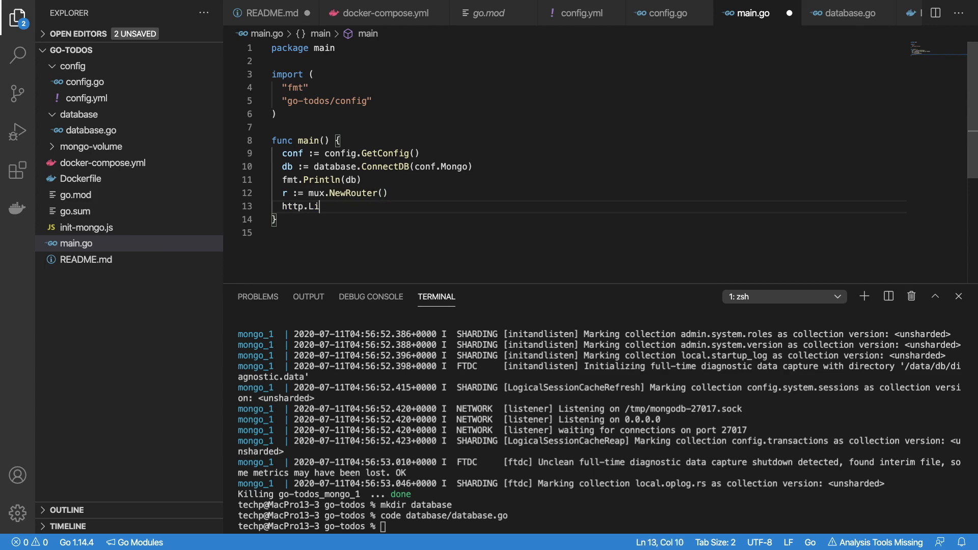
text(stenAndServe(":"))
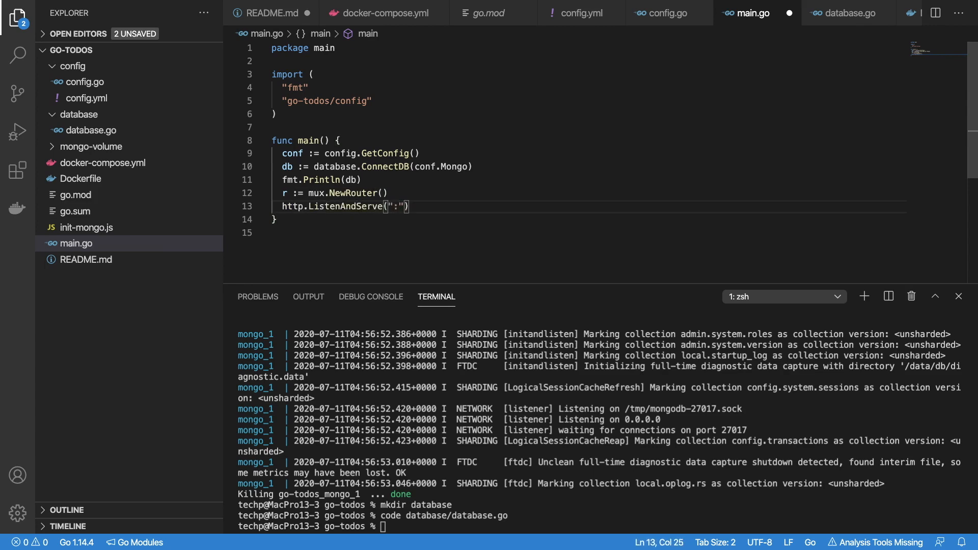
text(8080)
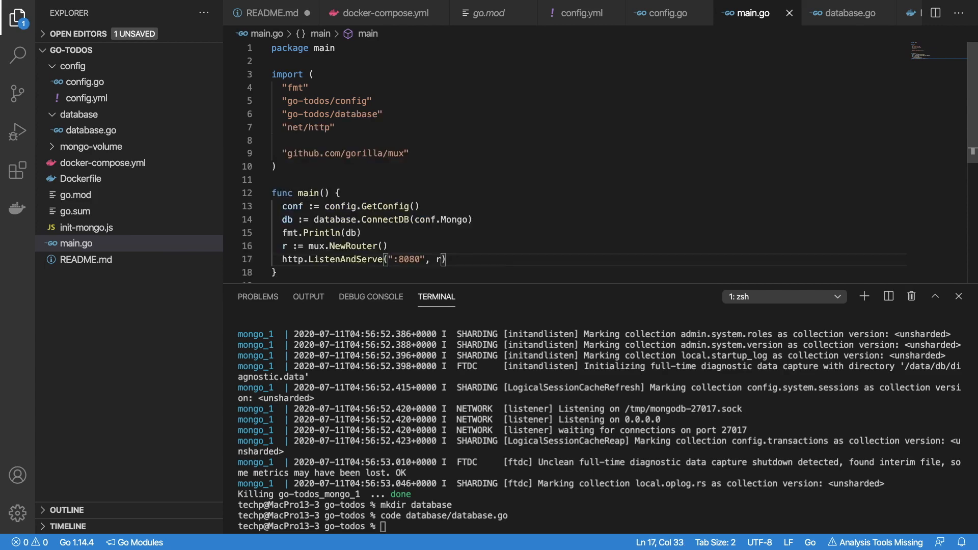
text(docker-compose up --build)
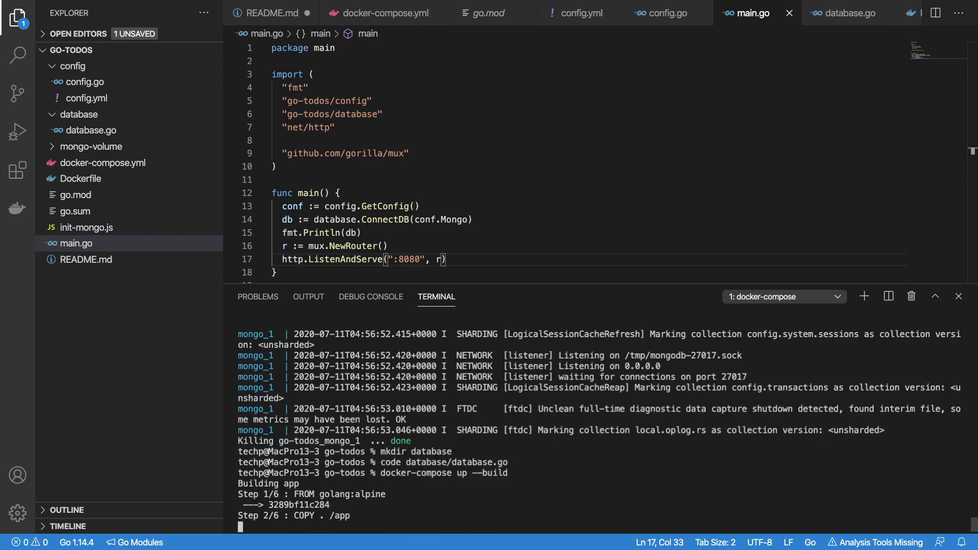
Step: Scroll through the docker-compose up --build output while the Go binary compiles
scroll(down, 3)
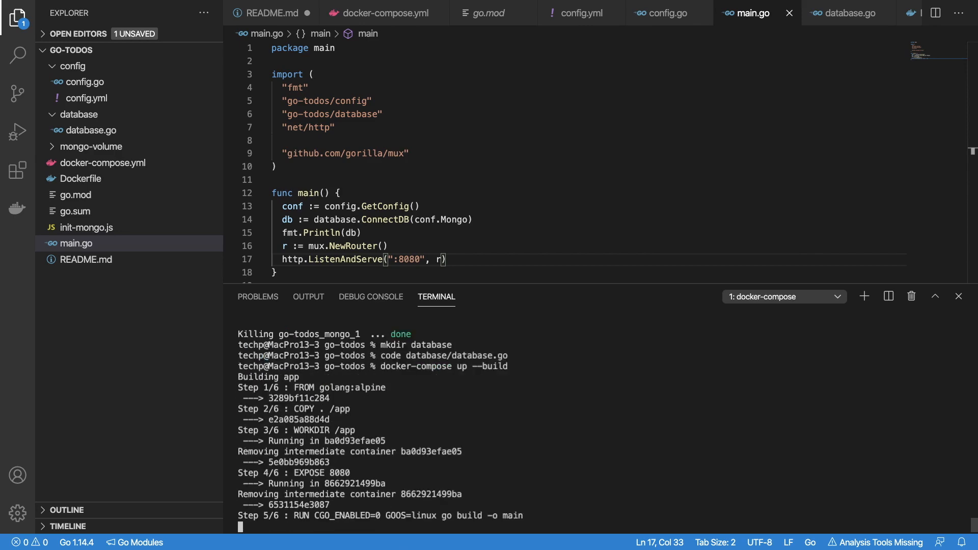